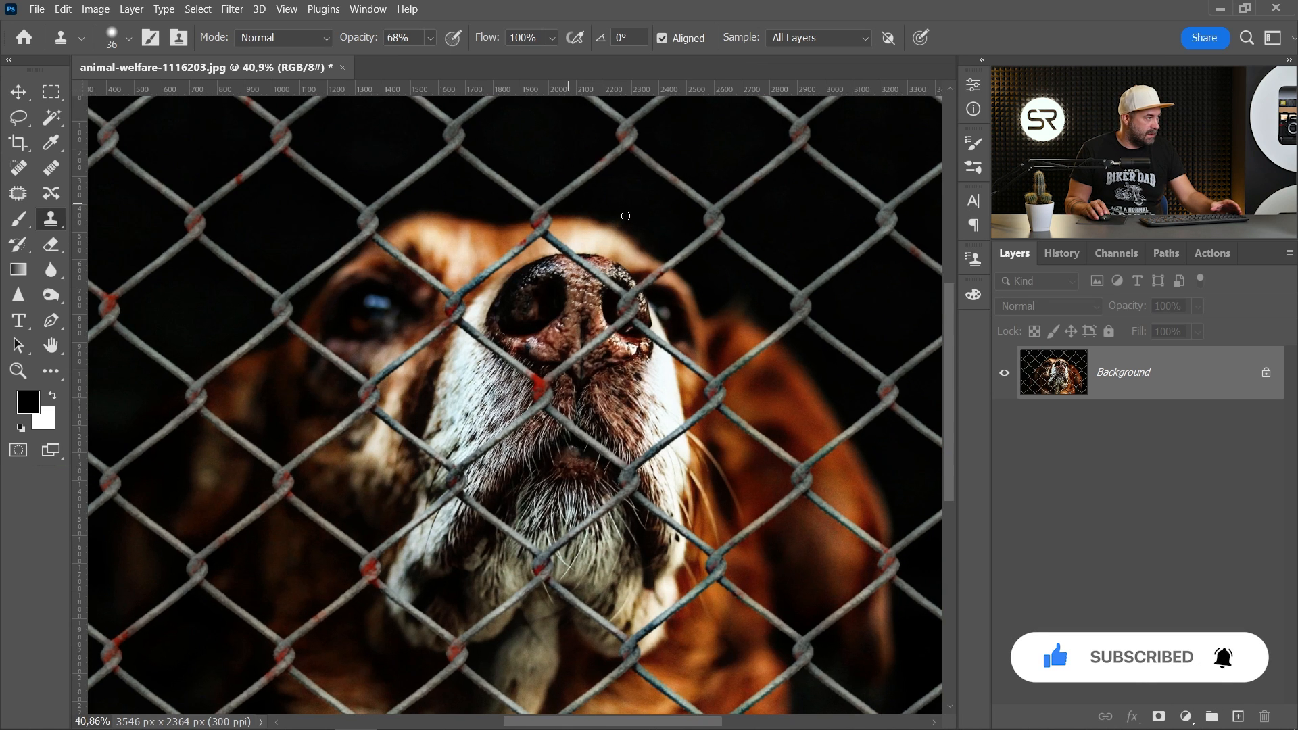
# Step: Enter Quick Mask and brush over every fence wire at high zoom
pyautogui.scroll(-3)
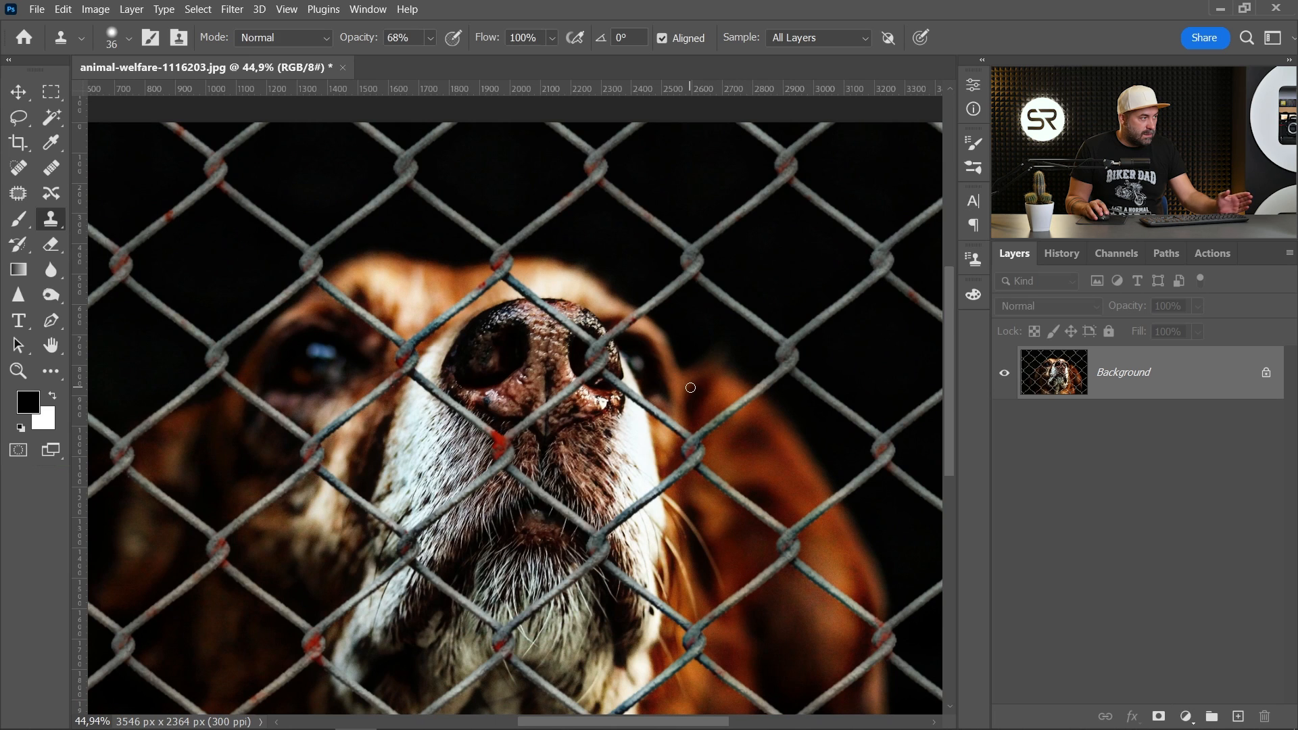
pyautogui.moveTo(1194, 645)
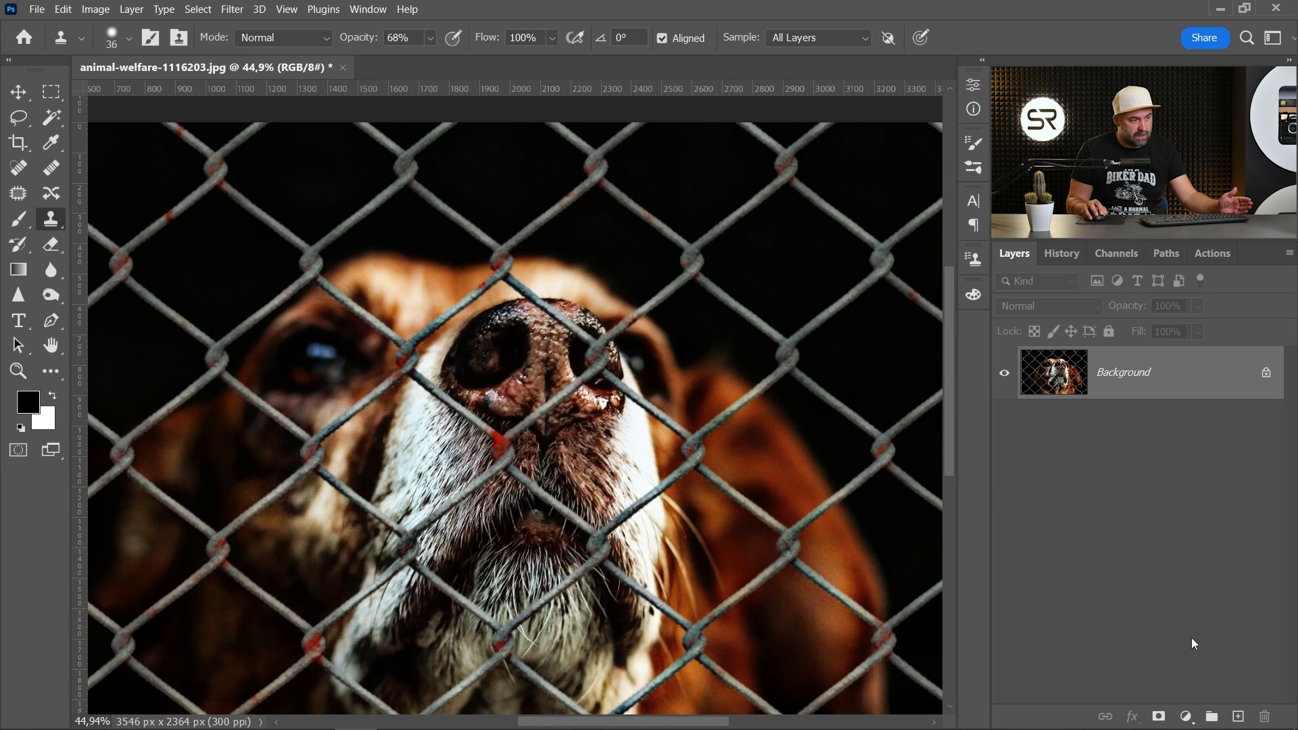
pyautogui.moveTo(837, 134)
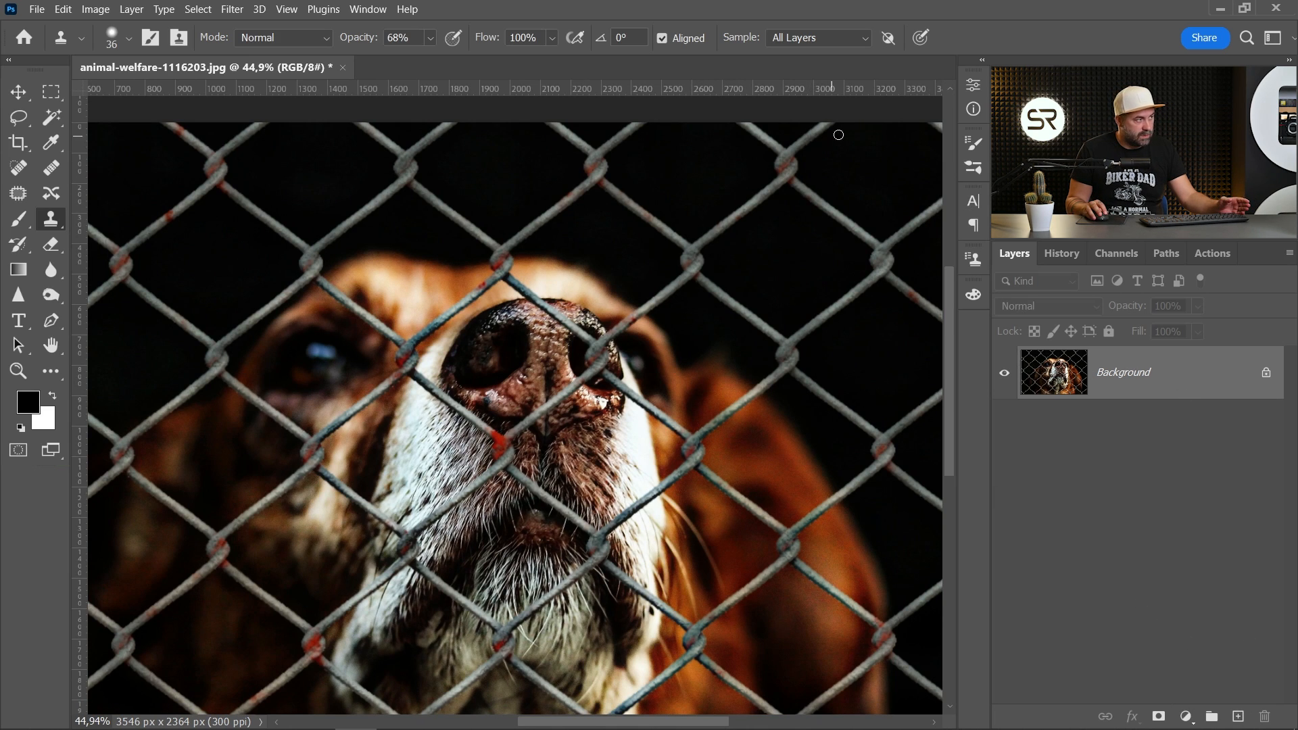
pyautogui.moveTo(812, 324)
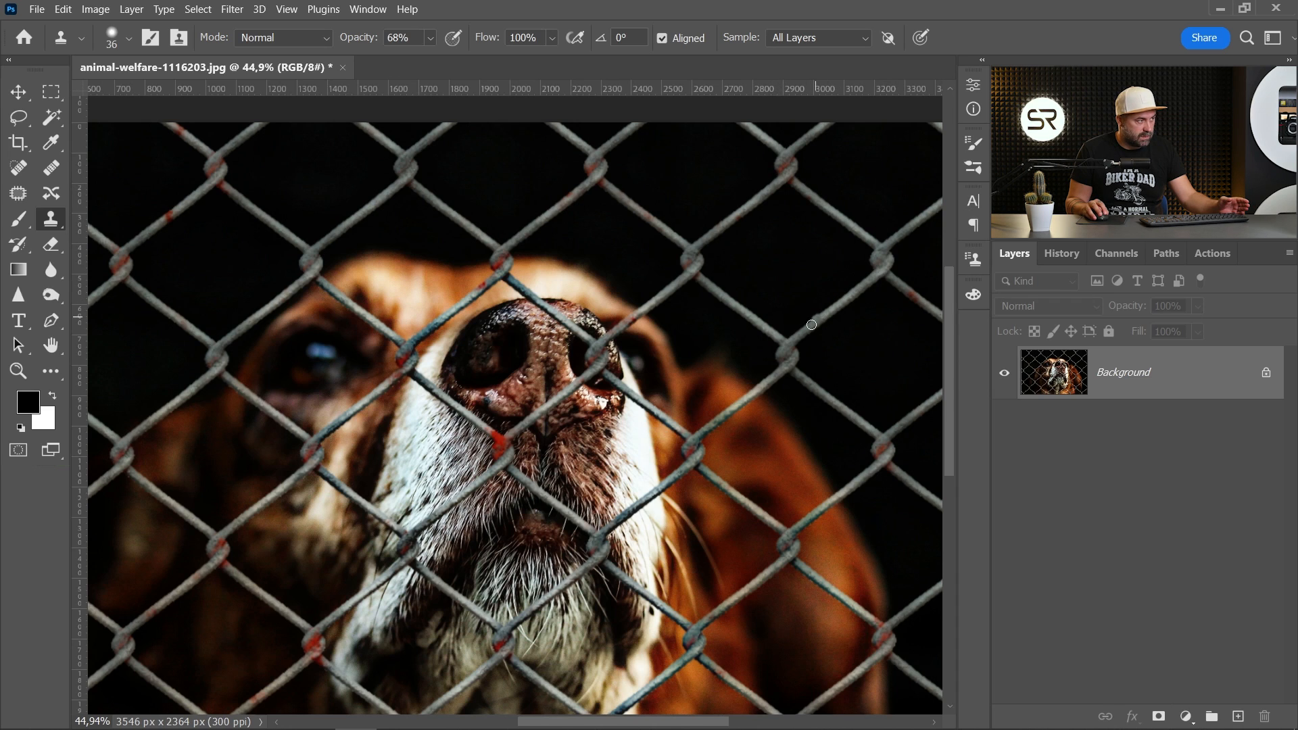
pyautogui.moveTo(791, 343)
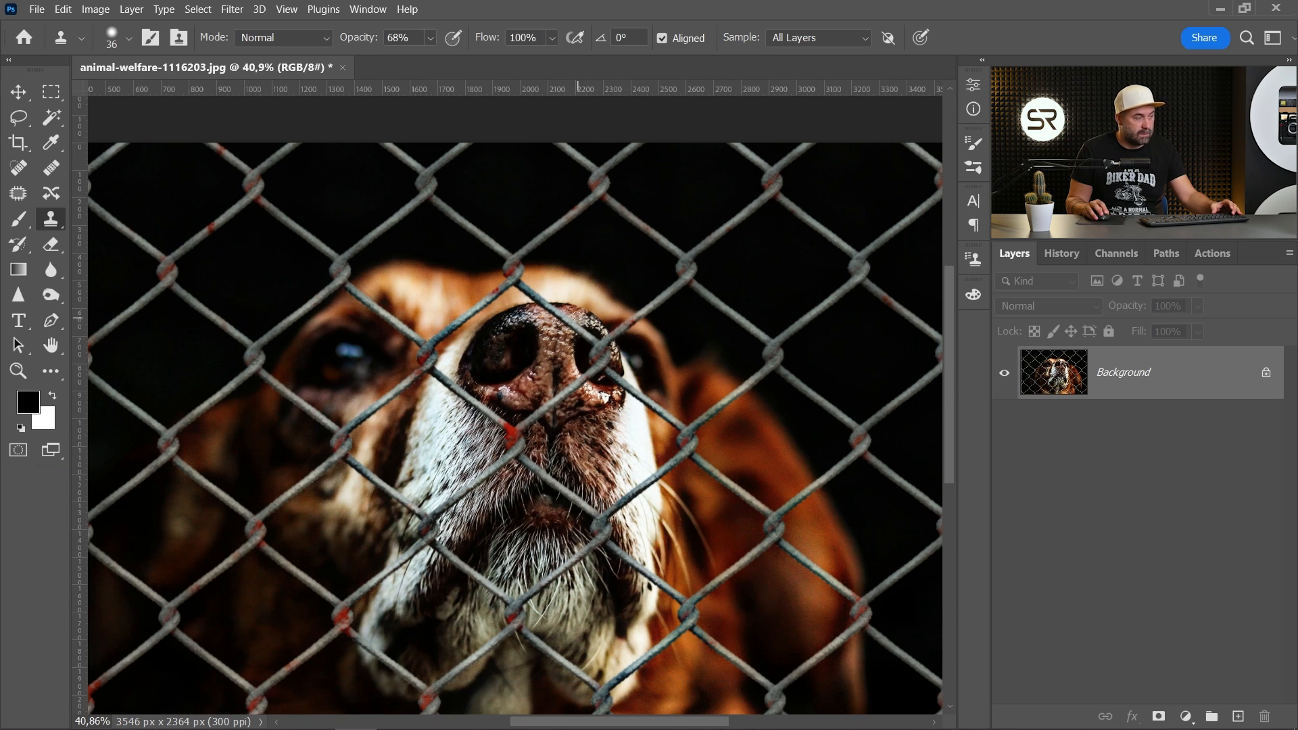
pyautogui.press('q')
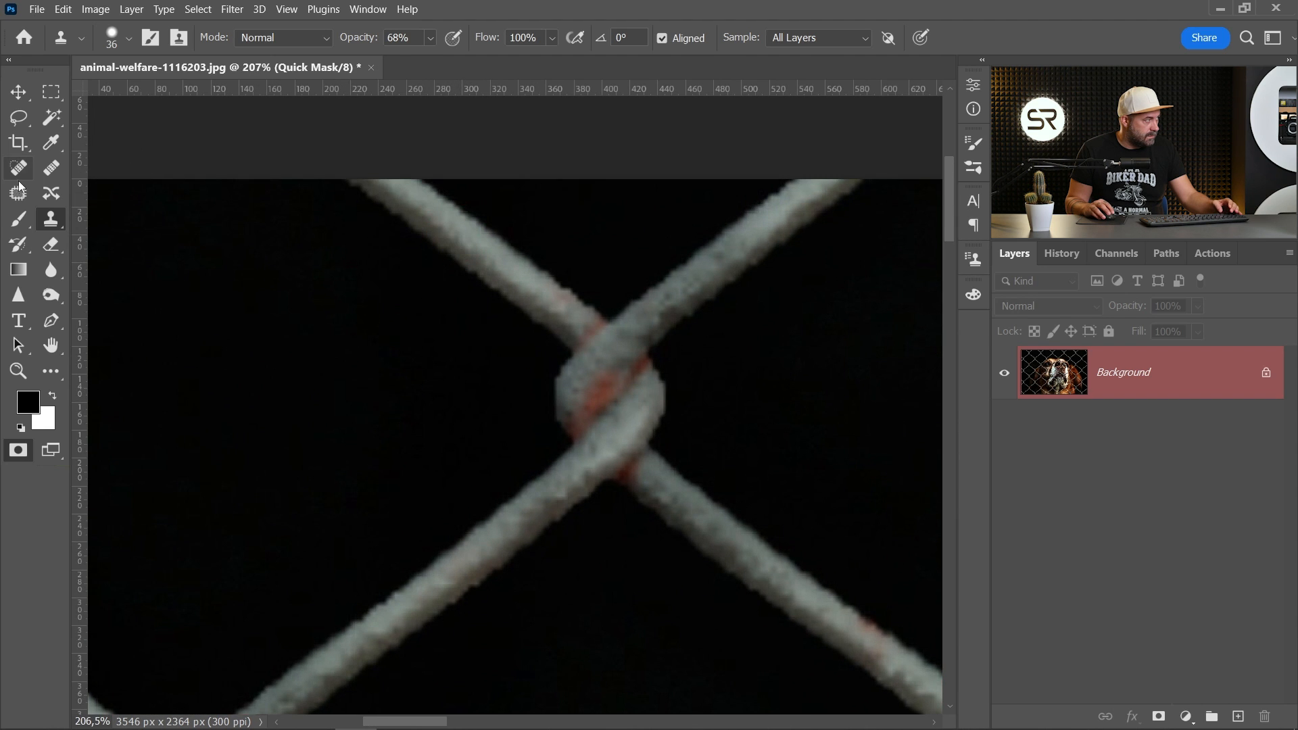
pyautogui.click(18, 219)
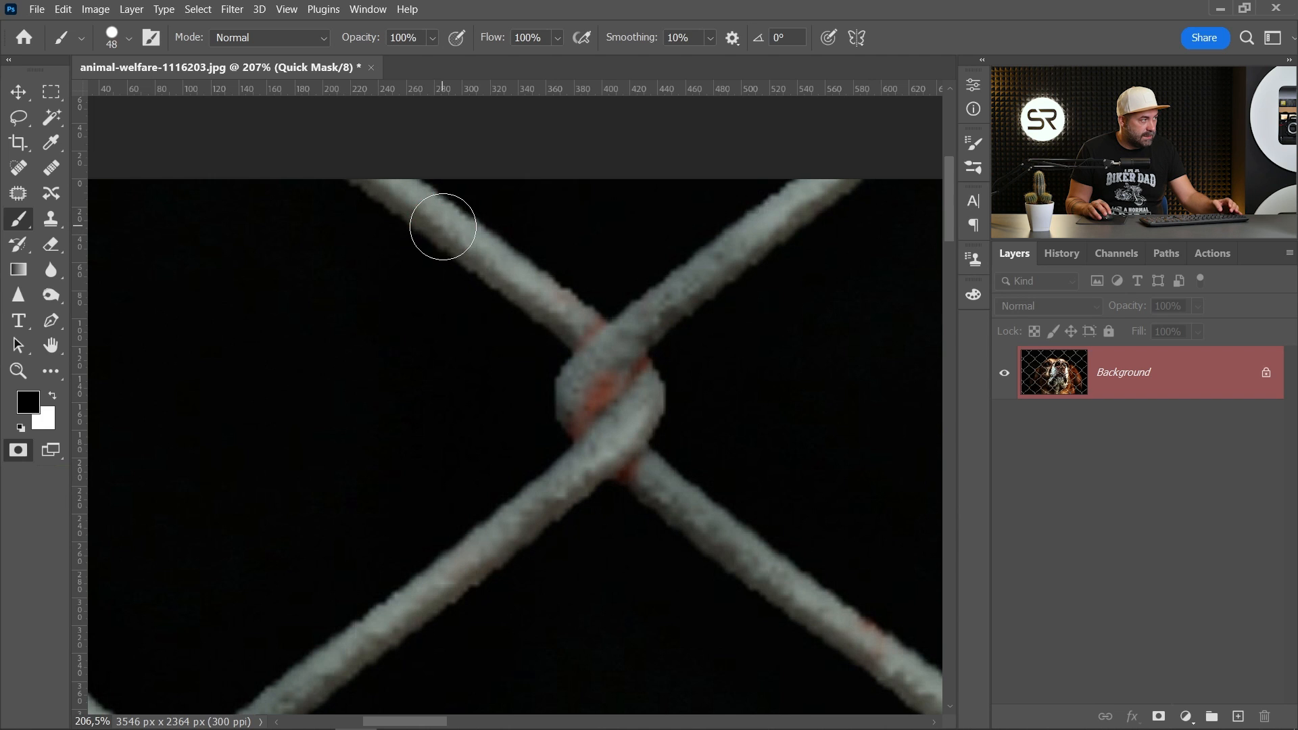
pyautogui.moveTo(394, 188)
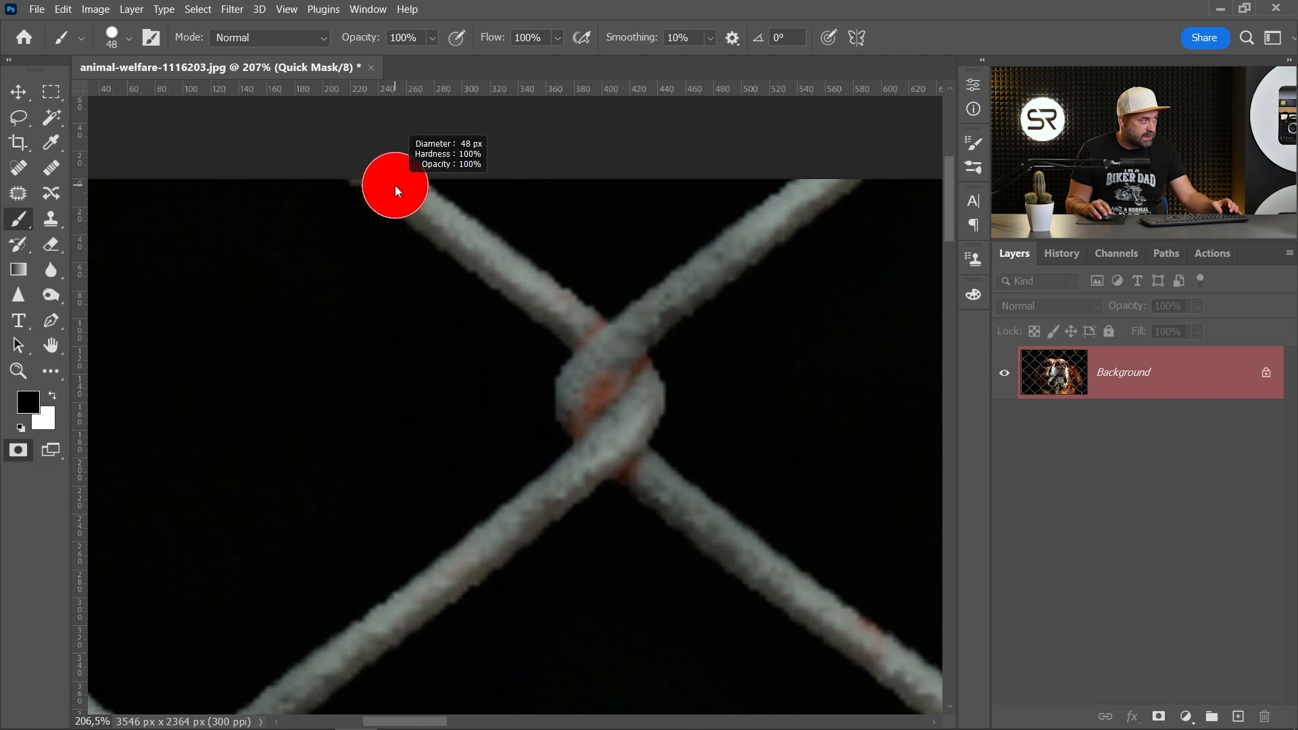
pyautogui.moveTo(633, 373)
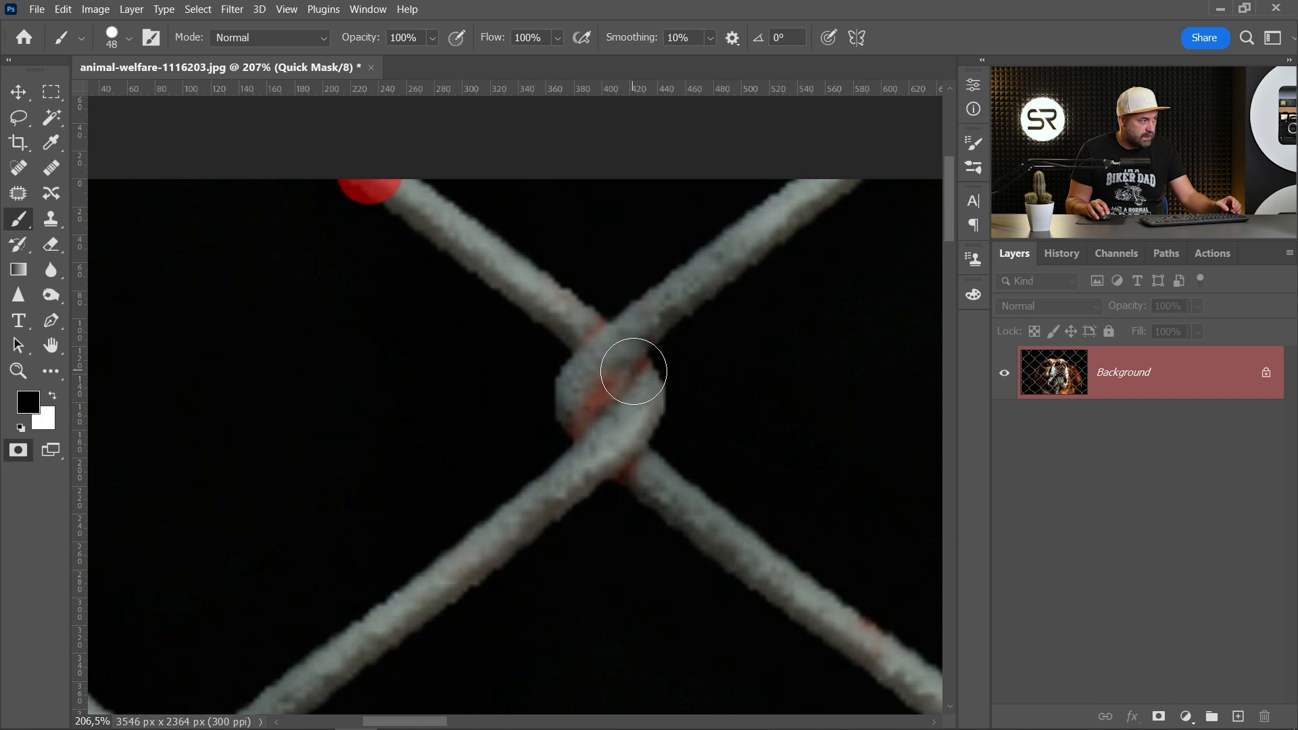
pyautogui.moveTo(639, 378)
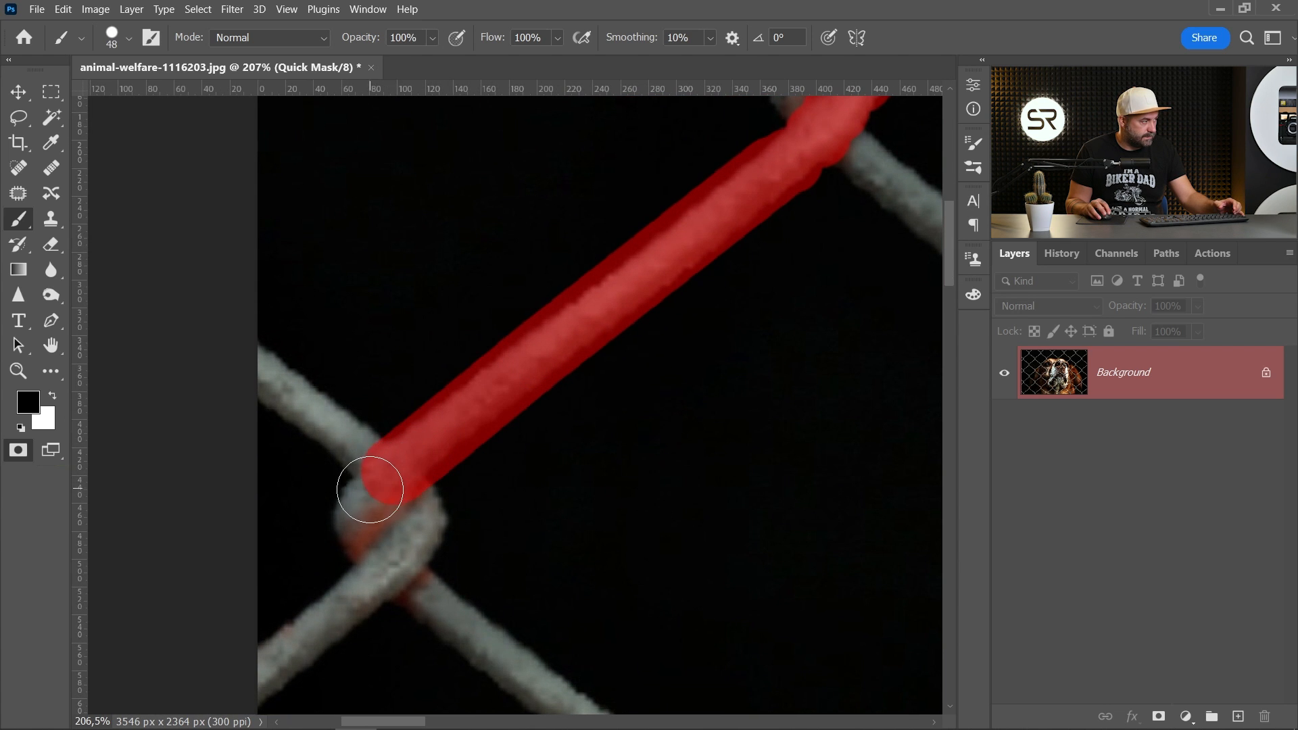
pyautogui.scroll(-3)
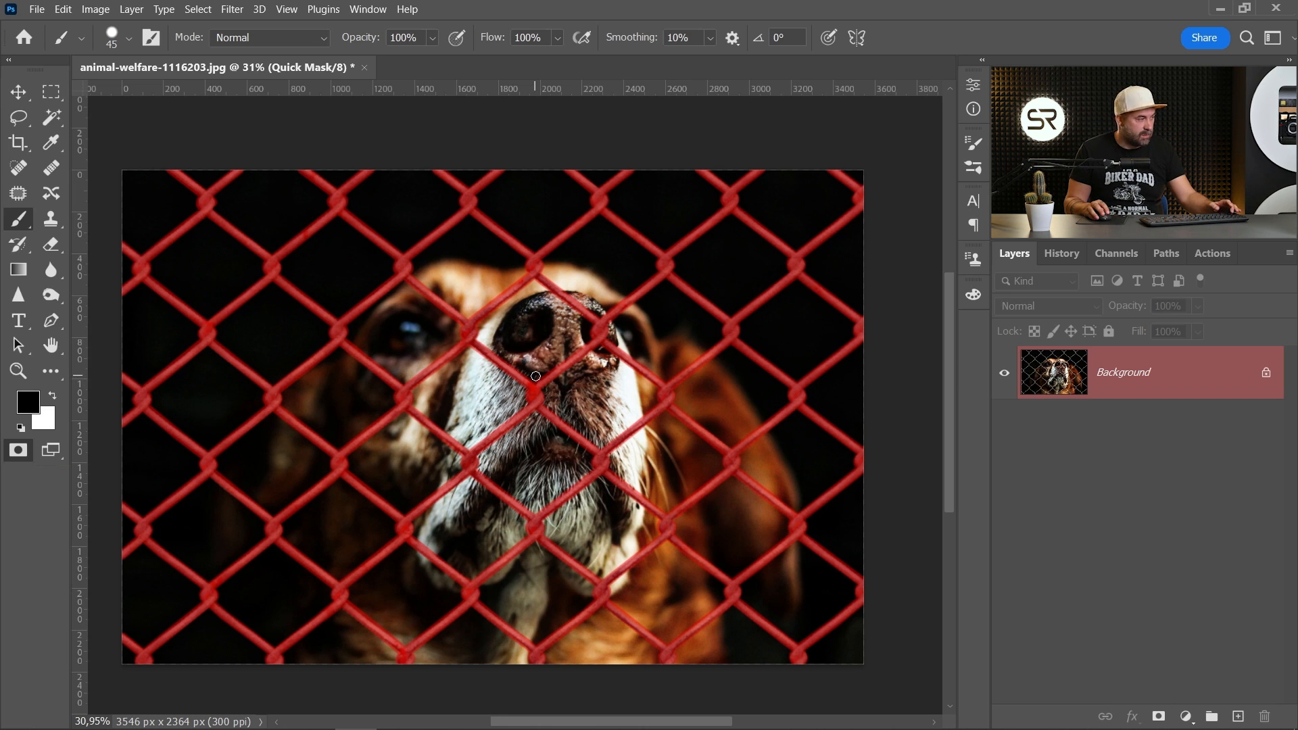
# Step: Exit Quick Mask, invert so only the wires are selected, and start Content-Aware Fill
pyautogui.press('q')
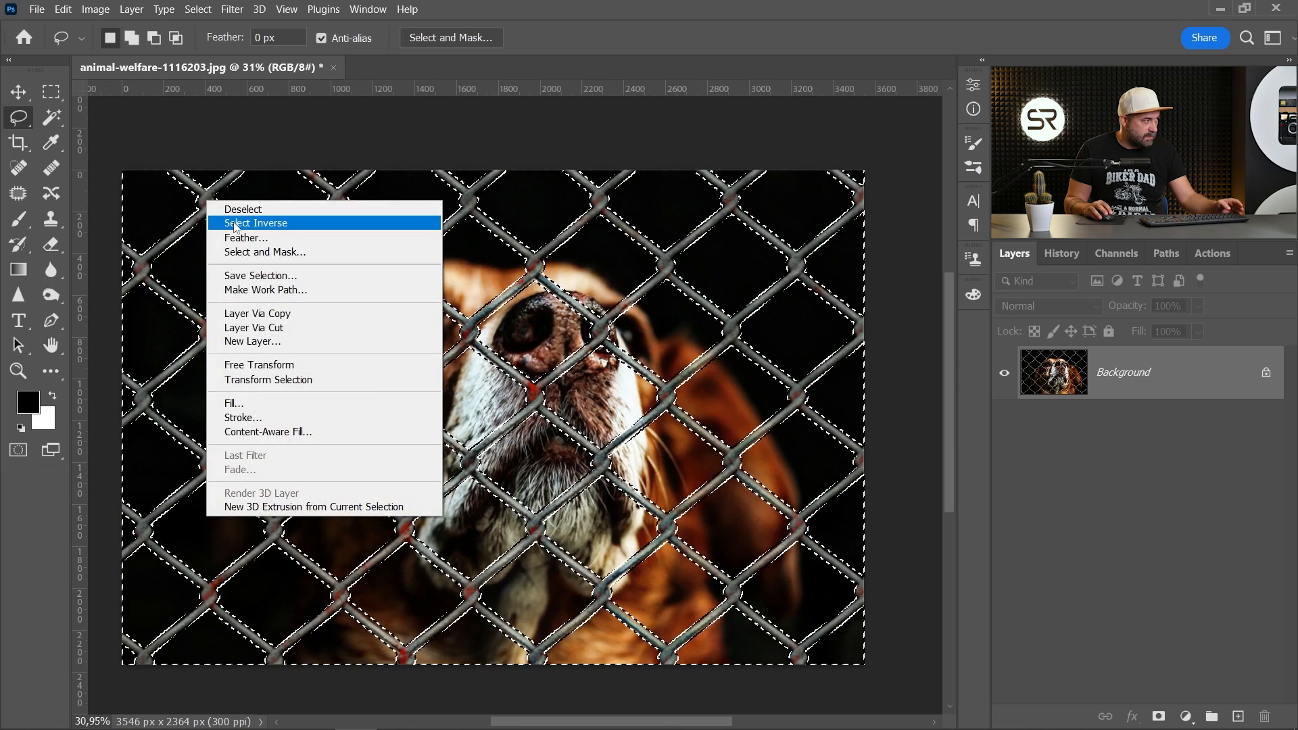
pyautogui.click(256, 224)
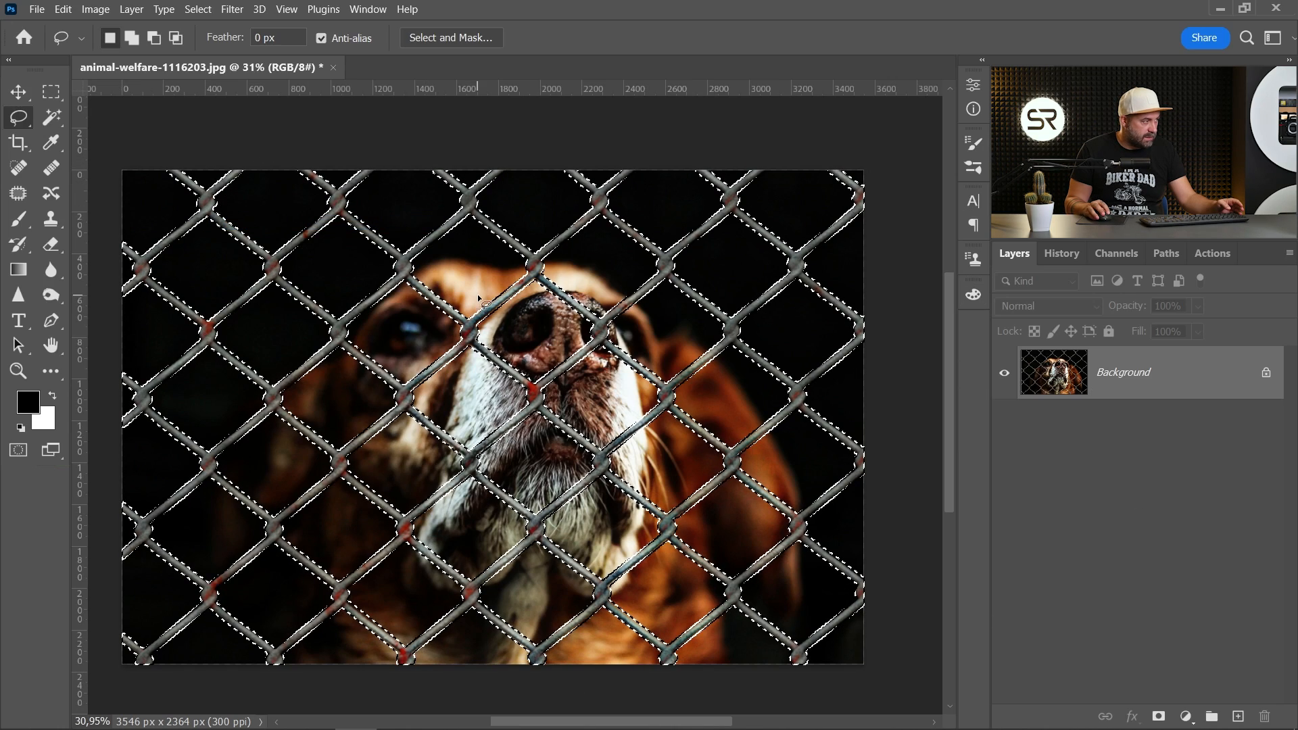
pyautogui.click(62, 8)
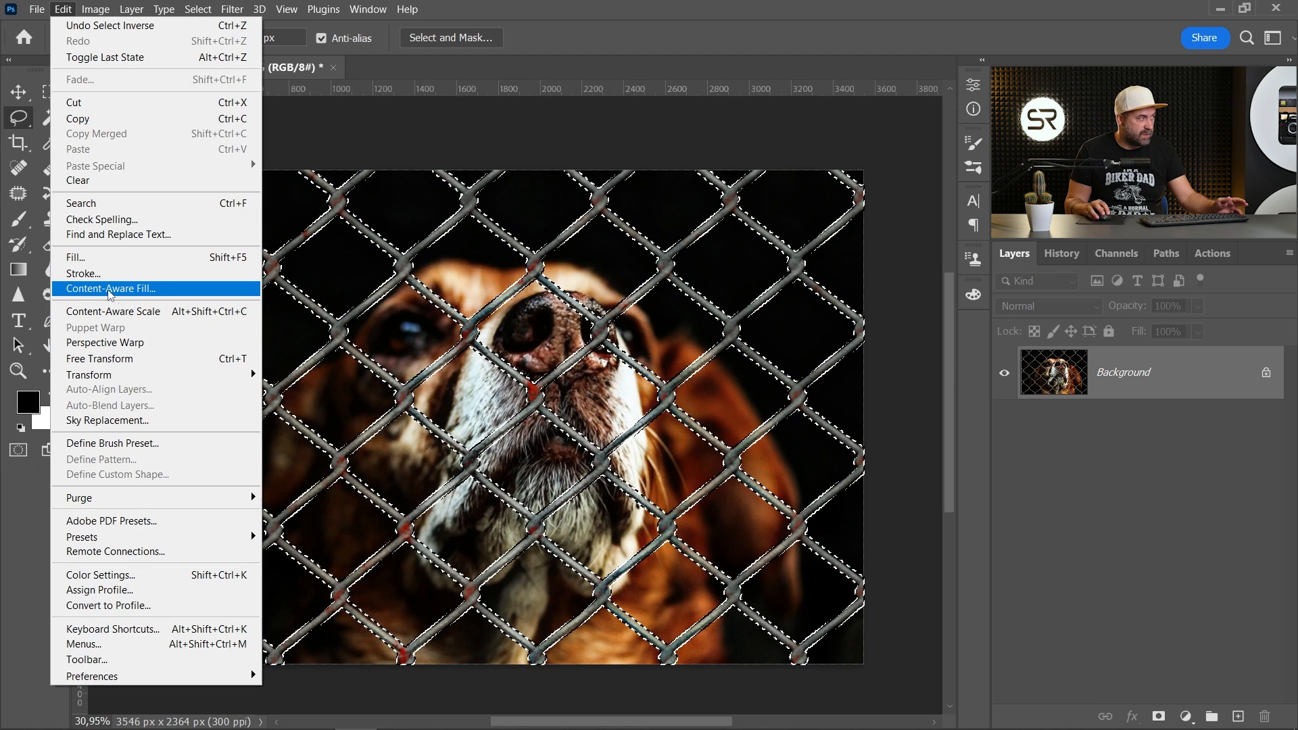
pyautogui.moveTo(87, 257)
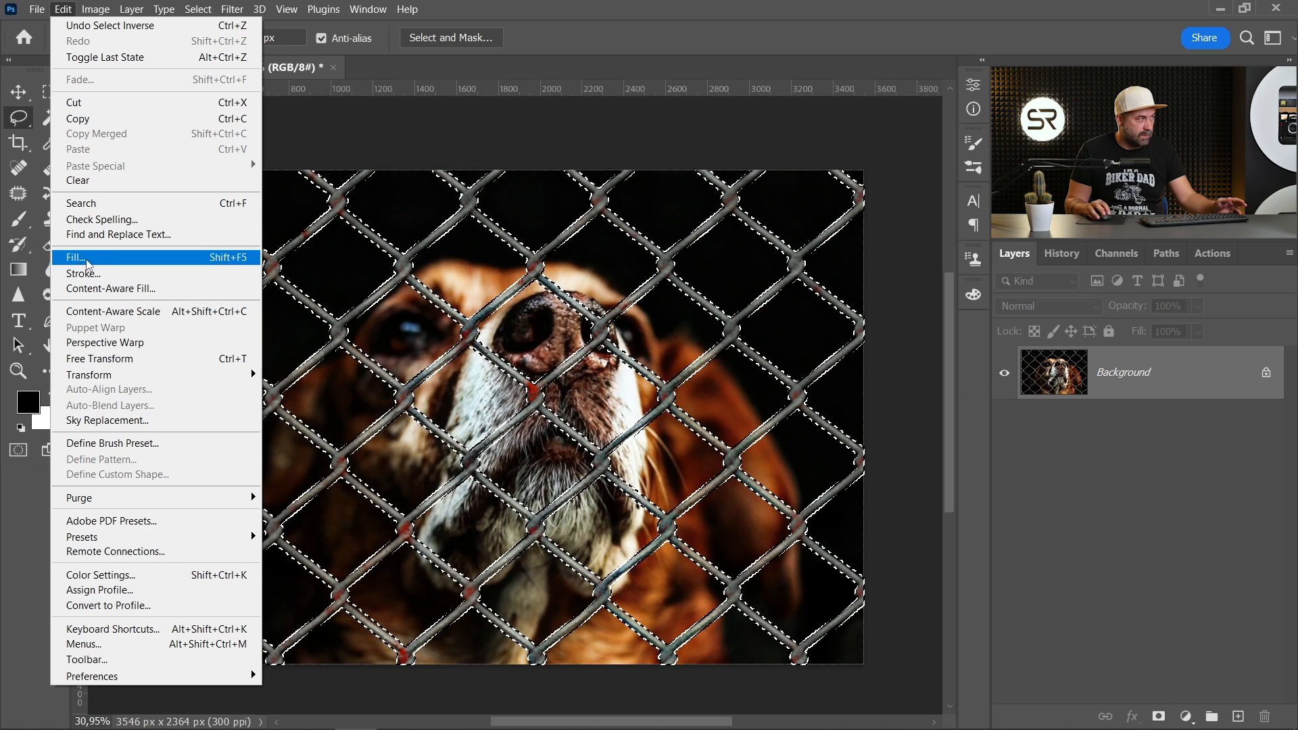
pyautogui.moveTo(110, 288)
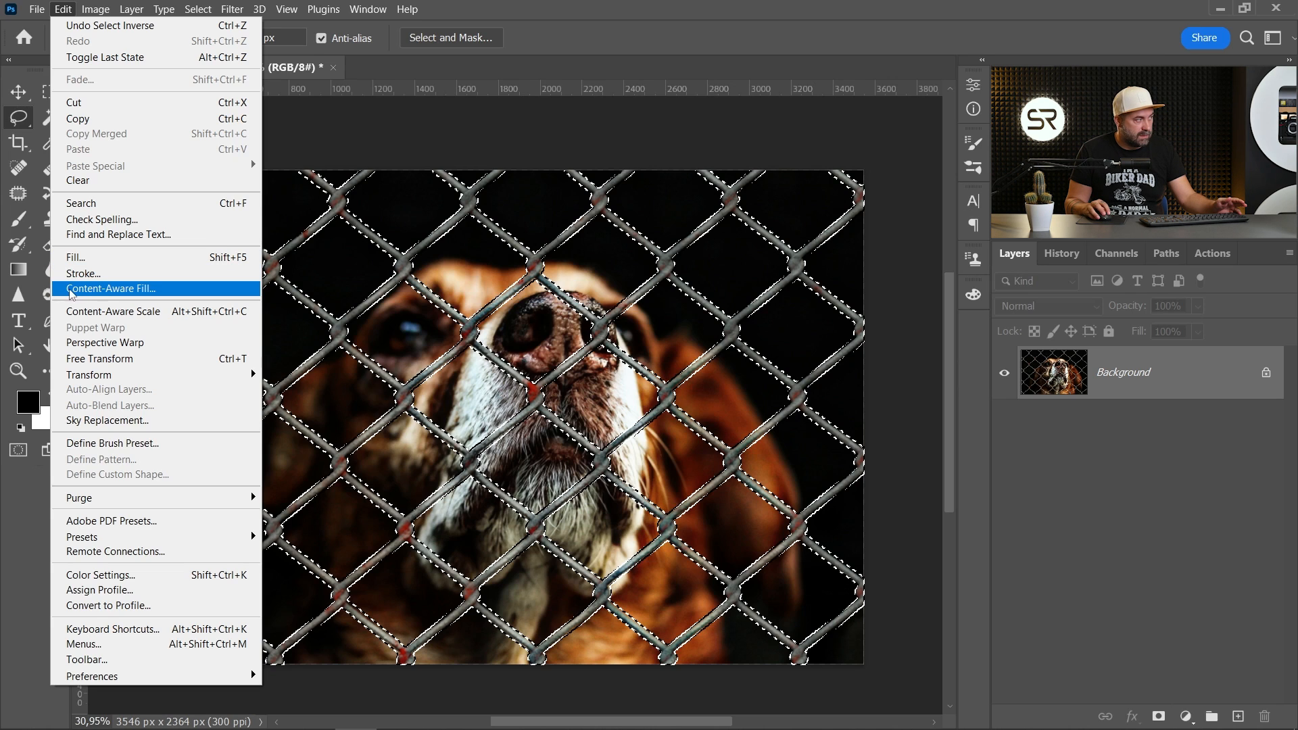
pyautogui.click(111, 289)
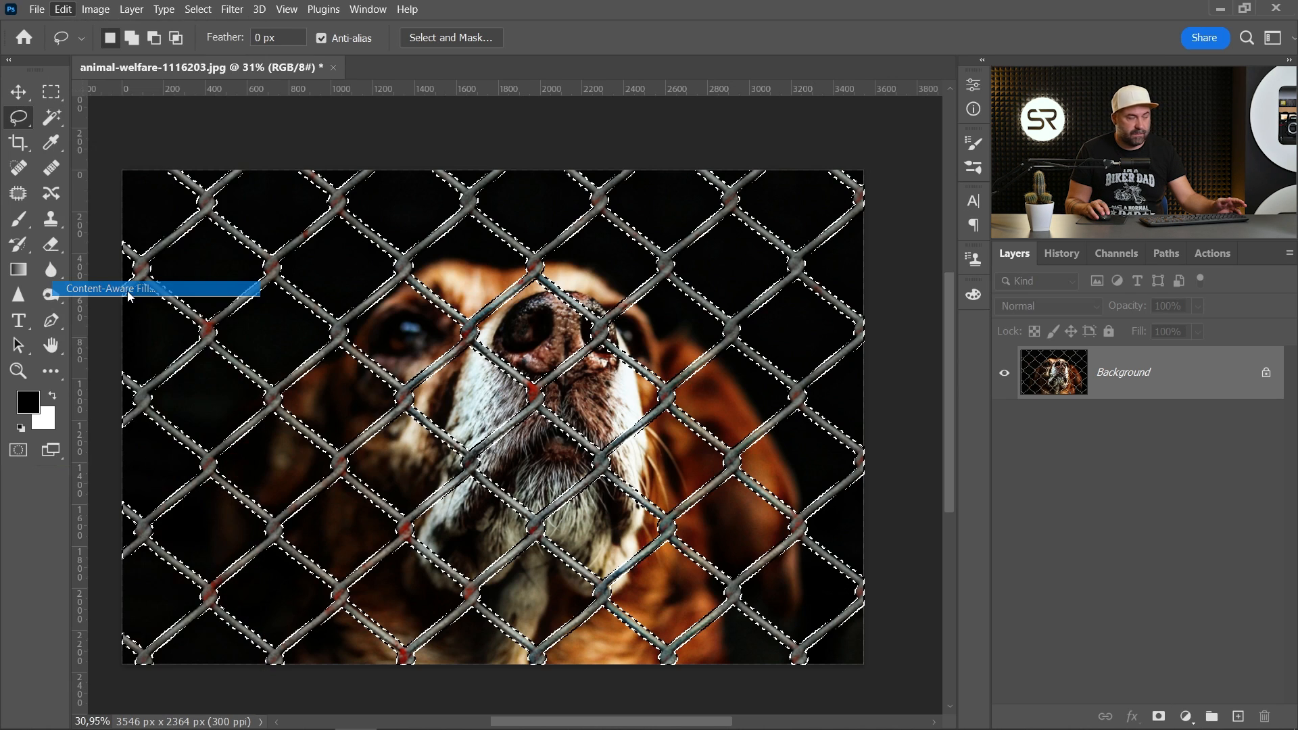
pyautogui.moveTo(442, 346)
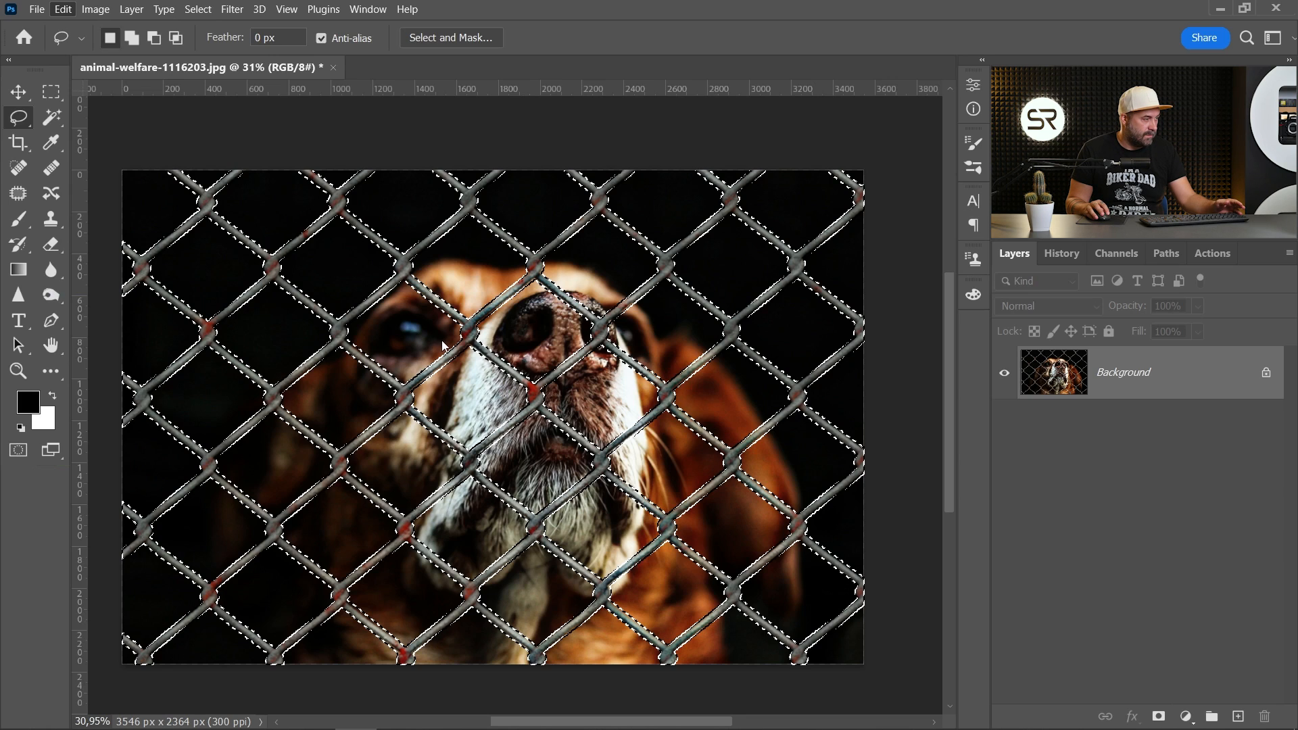
# Step: Set the Content-Aware Fill output to a New Layer and apply it
pyautogui.click(63, 9)
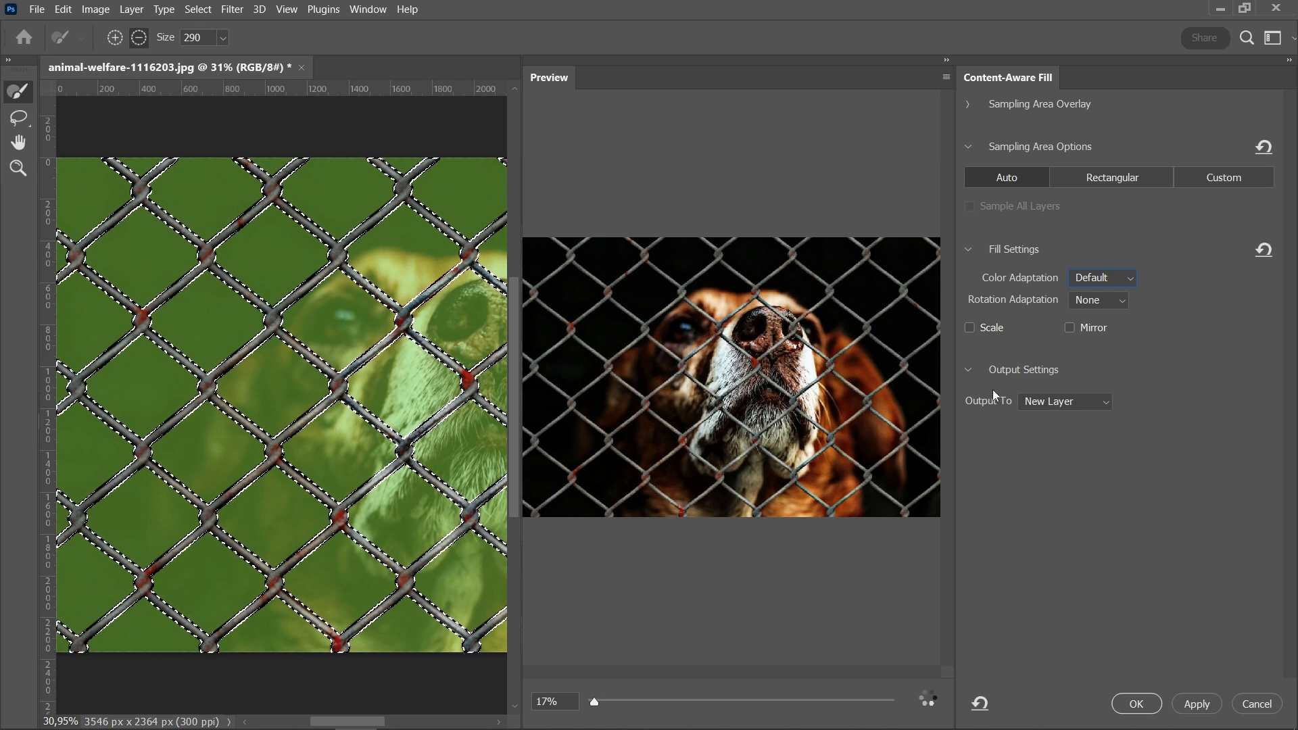
pyautogui.click(1065, 401)
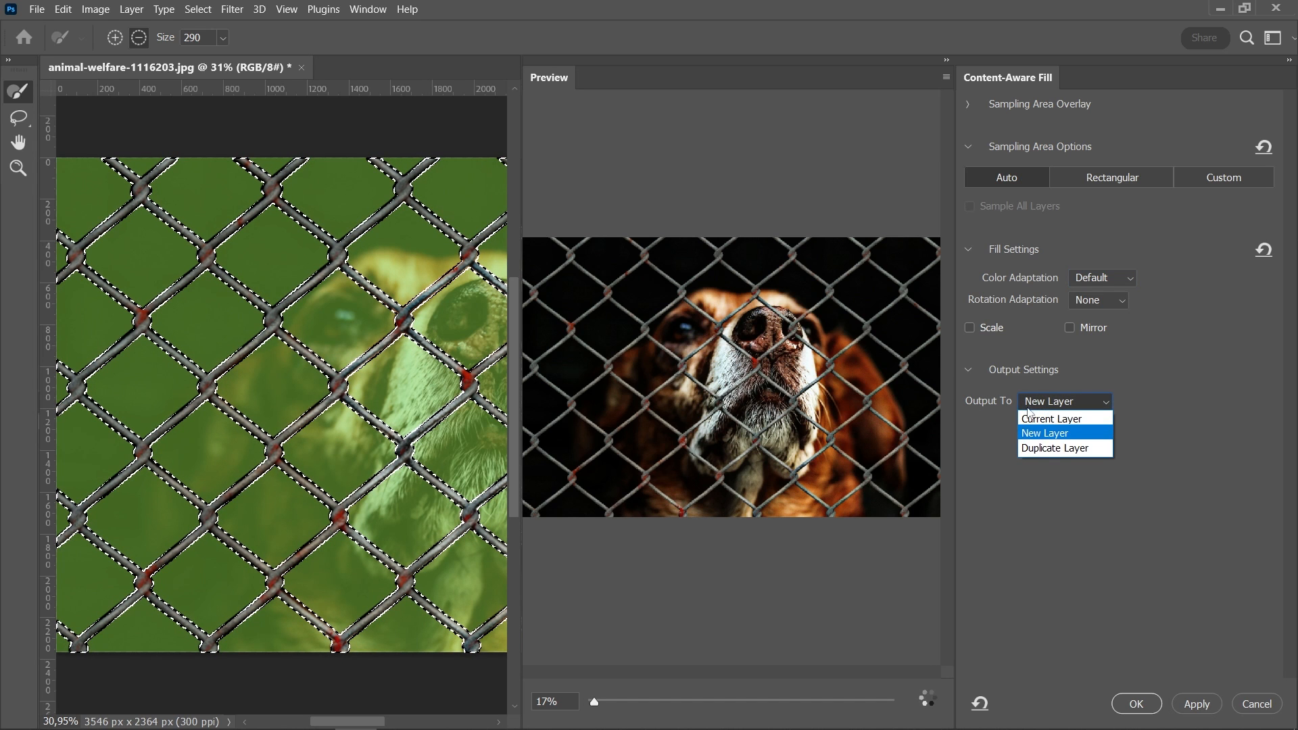
pyautogui.moveTo(1041, 445)
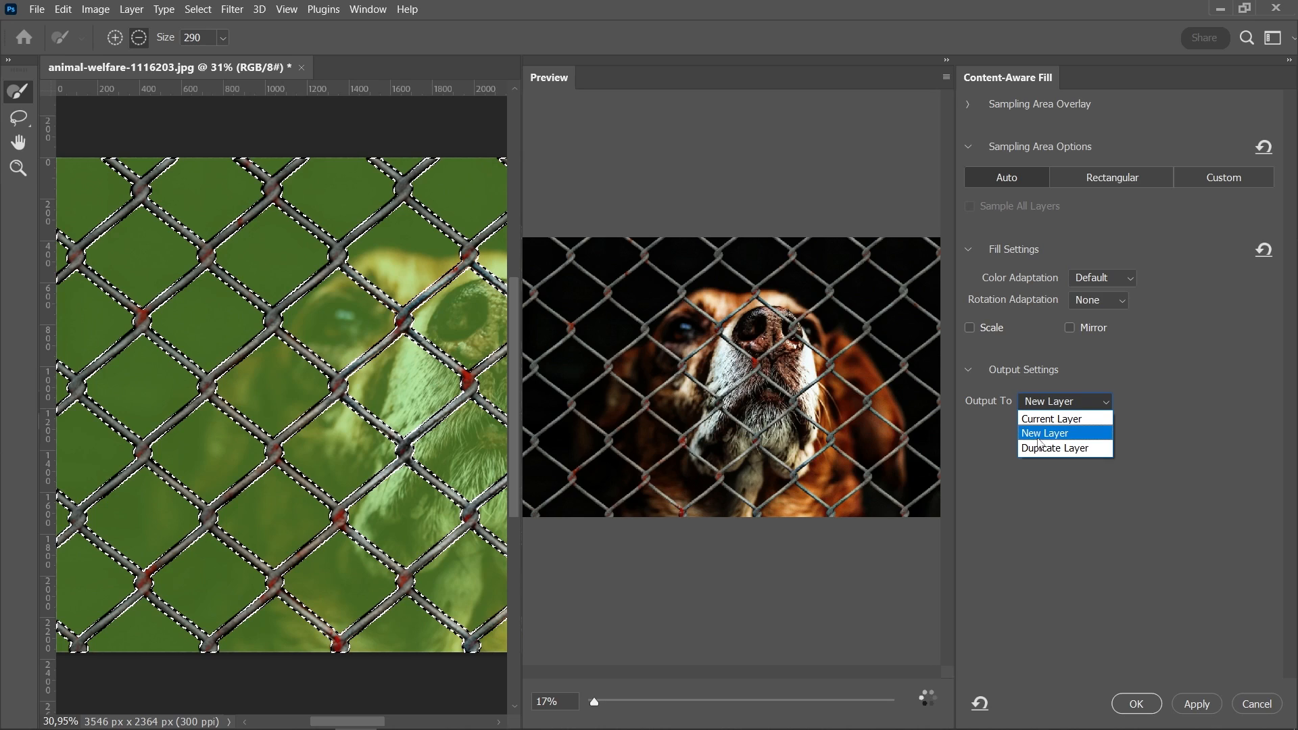
pyautogui.click(1046, 433)
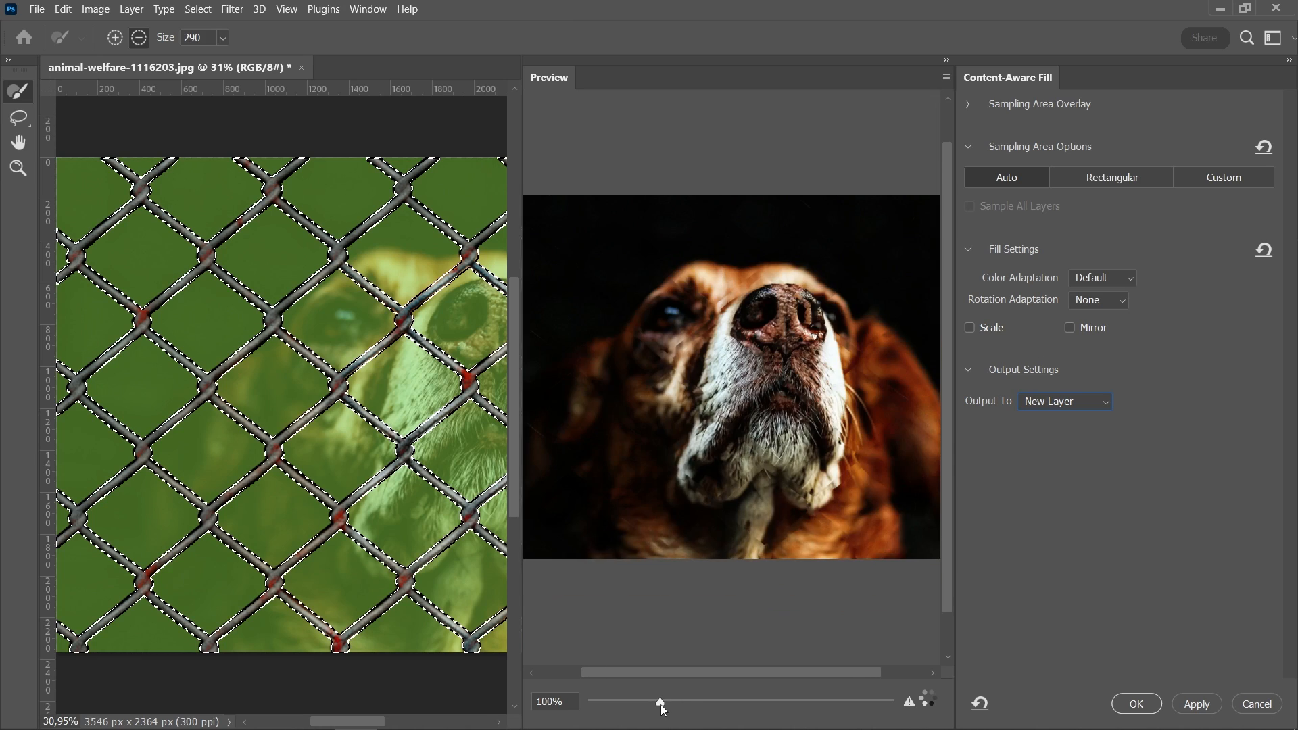
pyautogui.click(1135, 704)
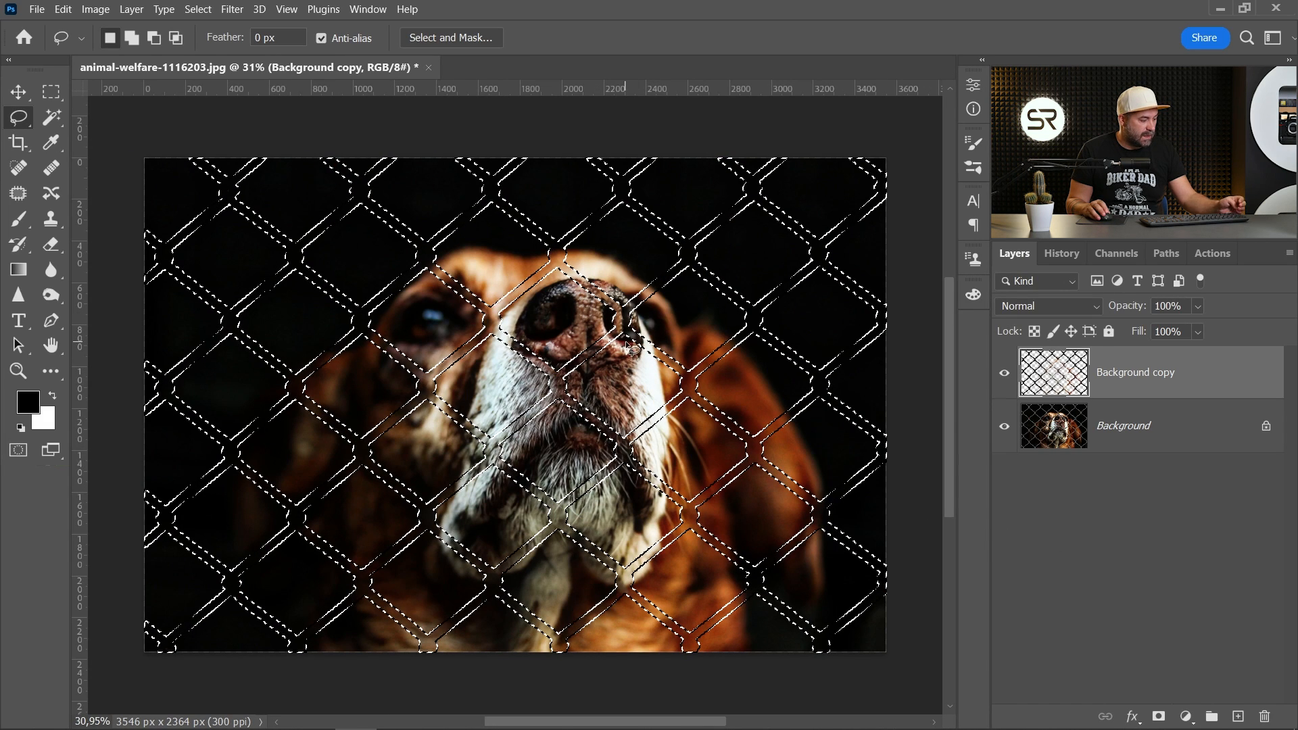
# Step: Deselect and toggle the filled layer's visibility to compare with the original
pyautogui.press('ctrl+d')
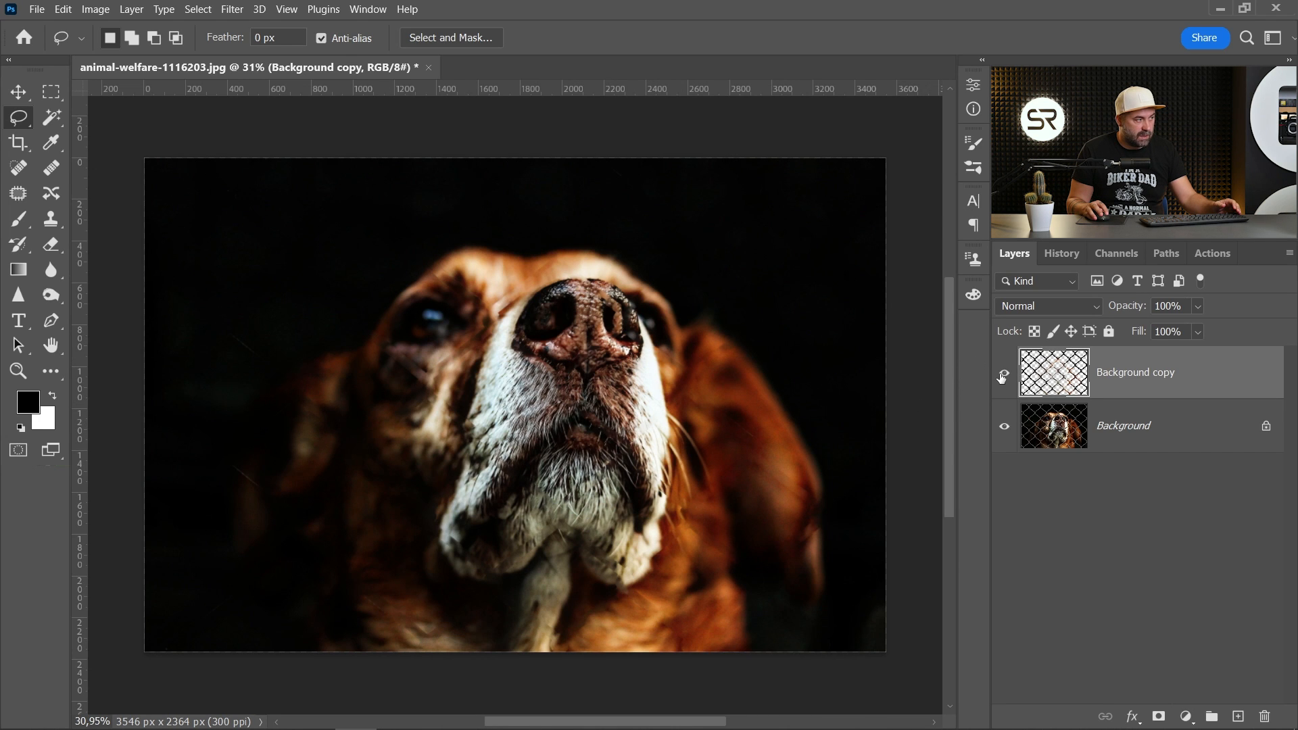
pyautogui.click(1004, 376)
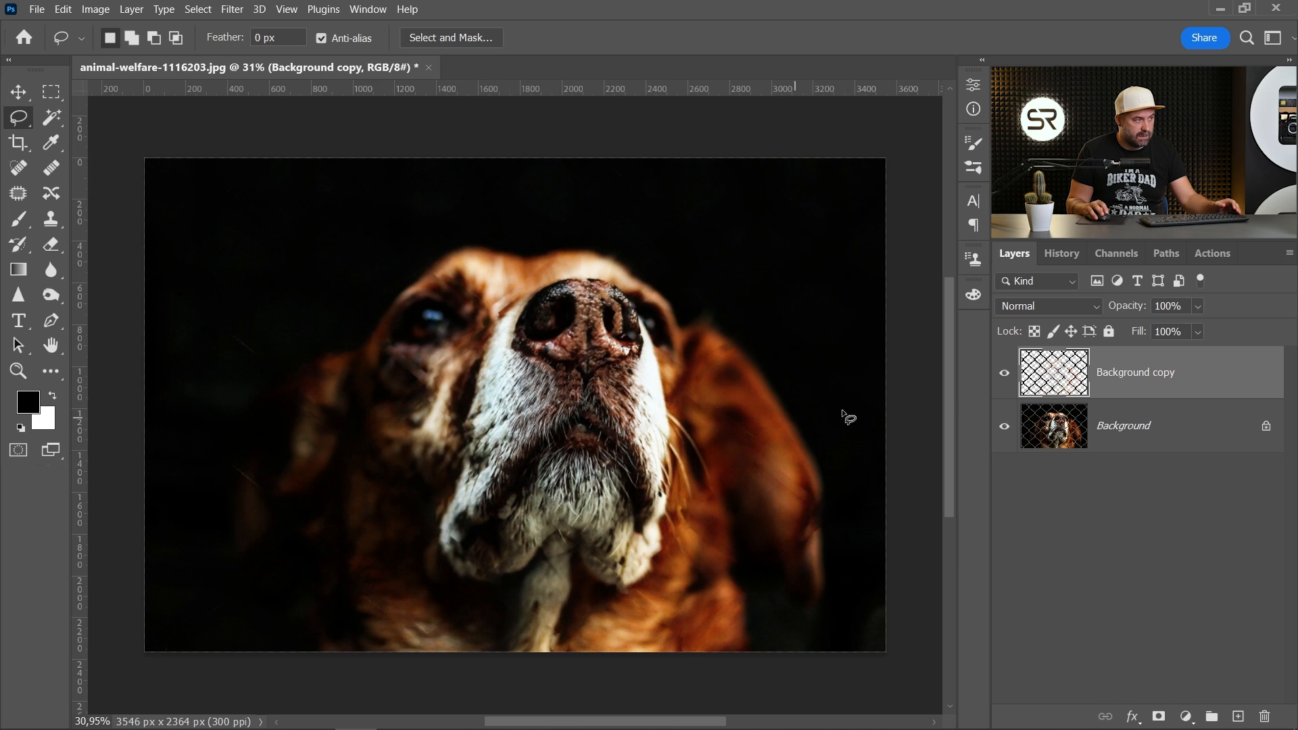
pyautogui.moveTo(514, 400)
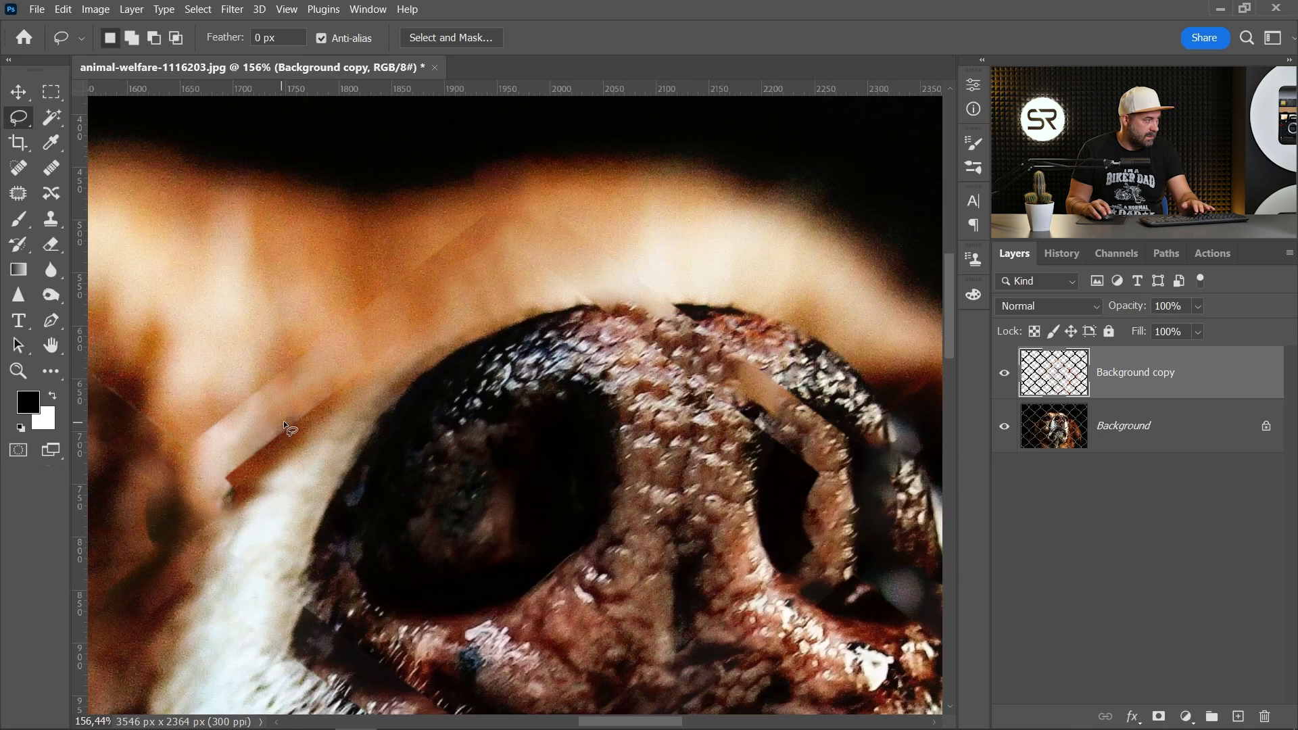
# Step: Add an empty repair layer and set healing to sample All Layers
pyautogui.click(1239, 717)
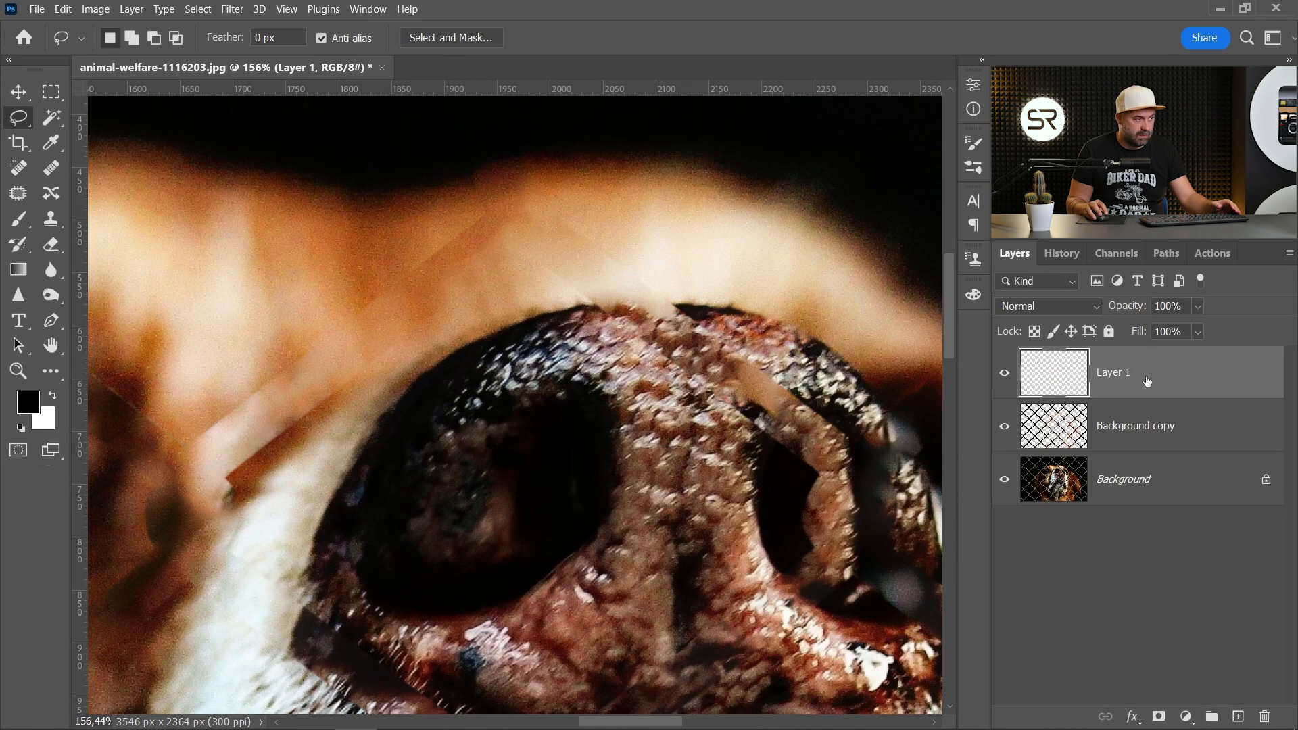
pyautogui.moveTo(654, 335)
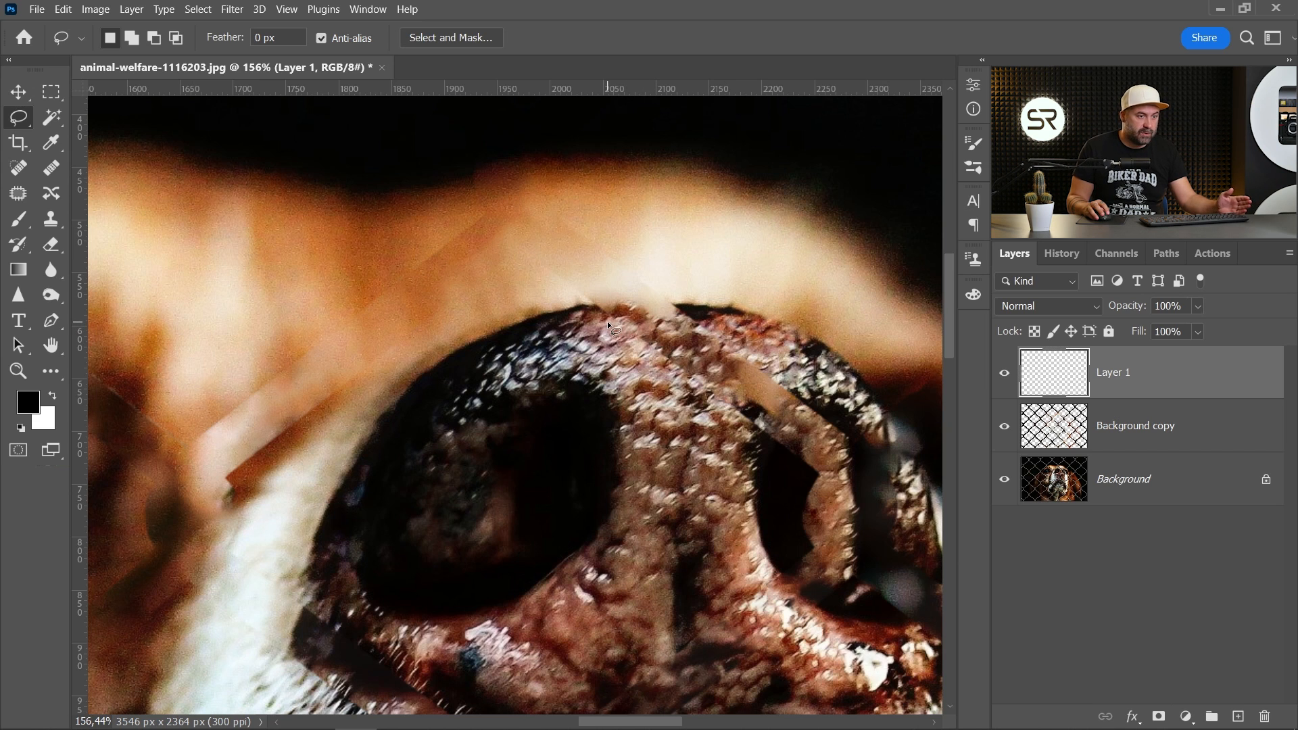
pyautogui.moveTo(331, 451)
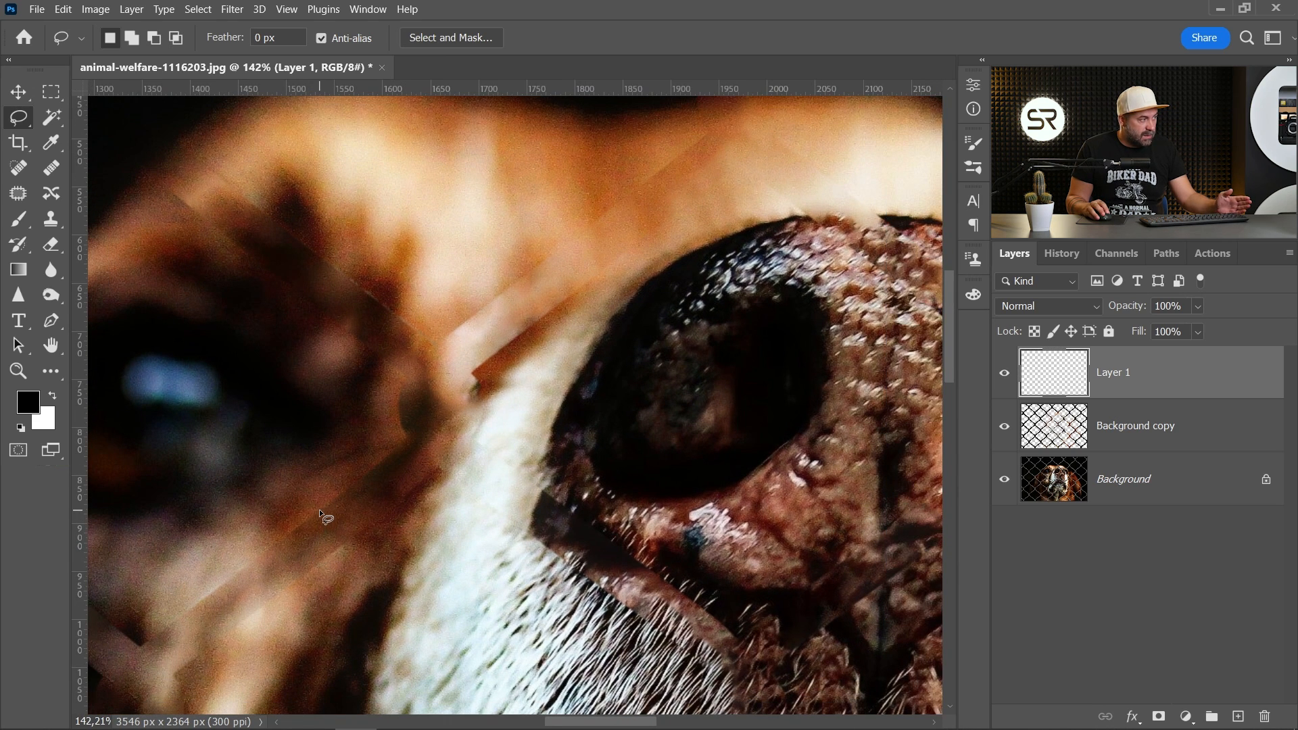
pyautogui.moveTo(434, 332)
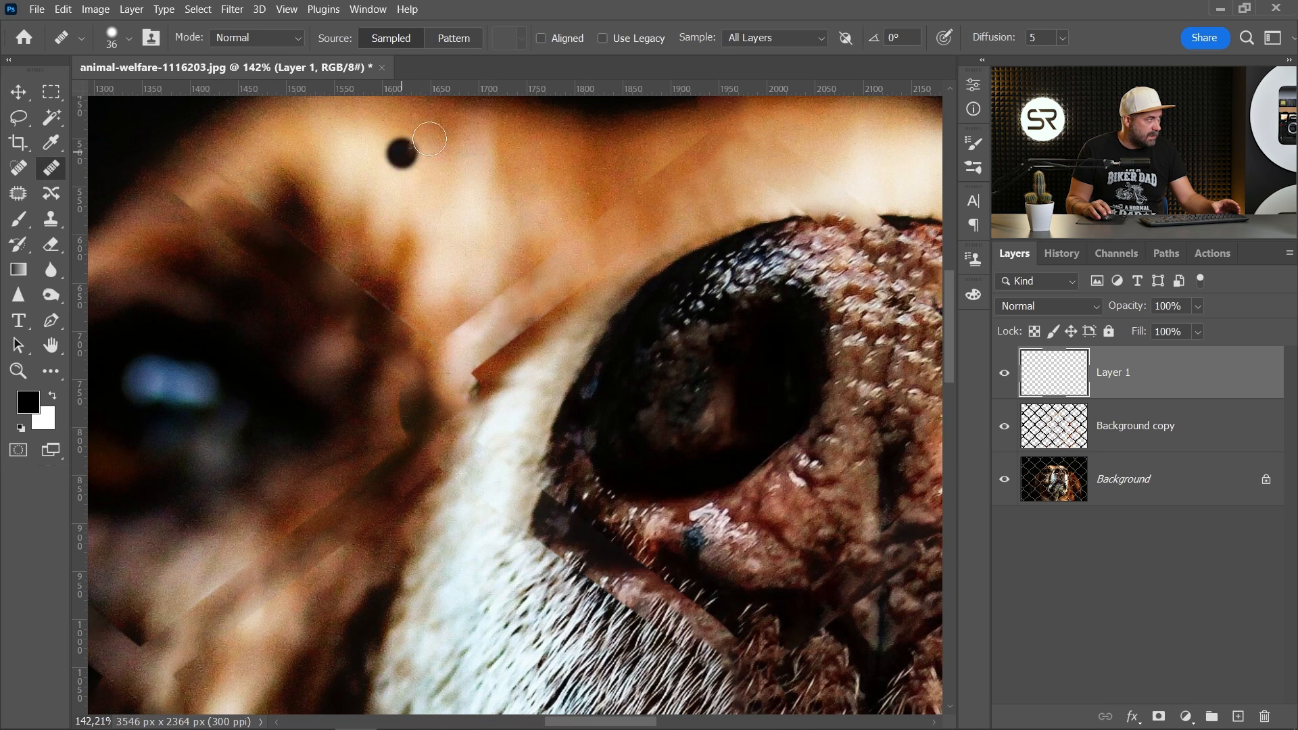
pyautogui.click(772, 38)
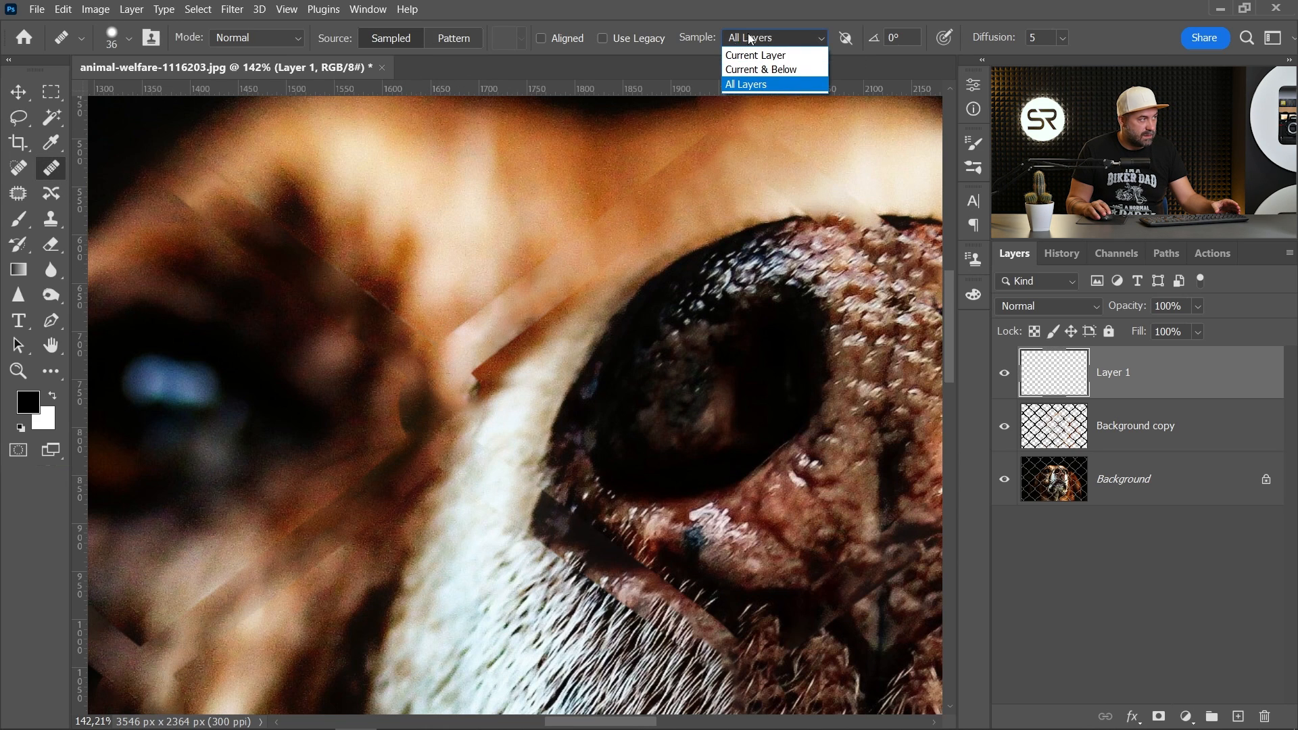
pyautogui.moveTo(761, 69)
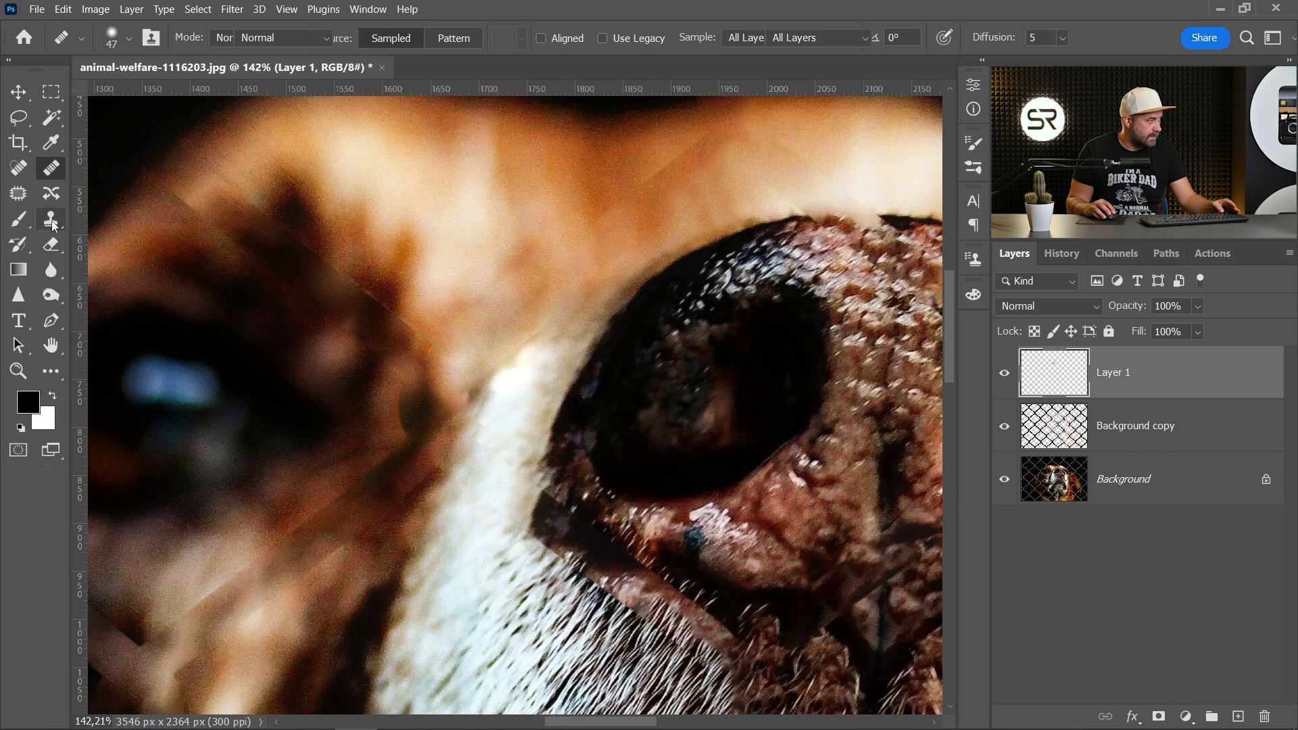
pyautogui.click(49, 219)
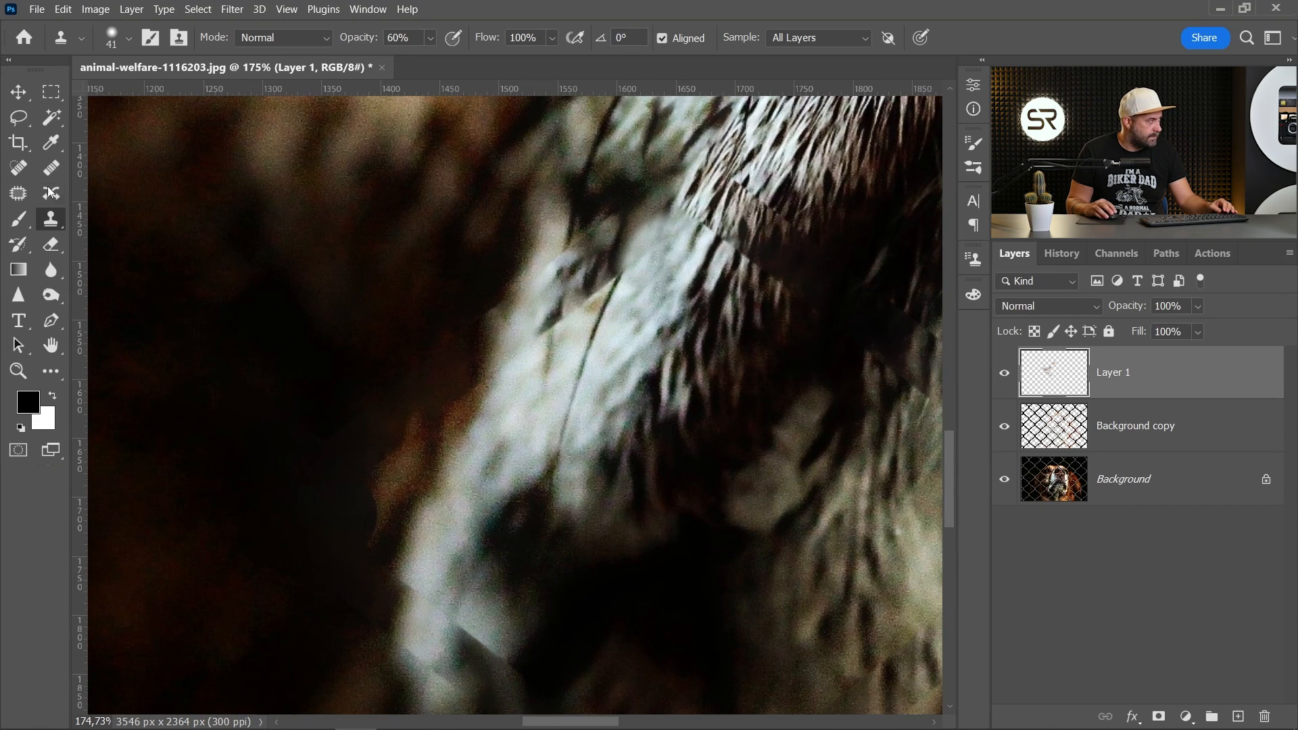
# Step: Retouch the leftover fence smudges on the nose and nostril with healing and cloning
pyautogui.click(51, 168)
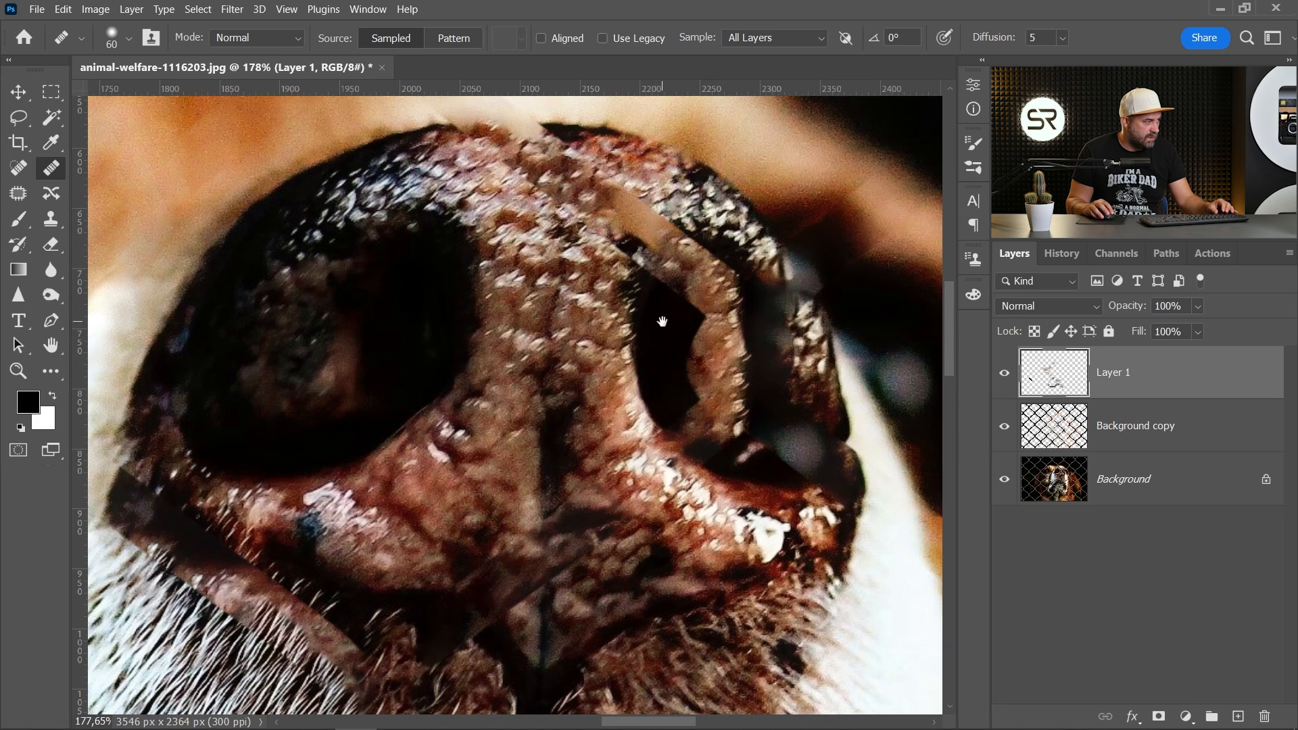
pyautogui.click(19, 219)
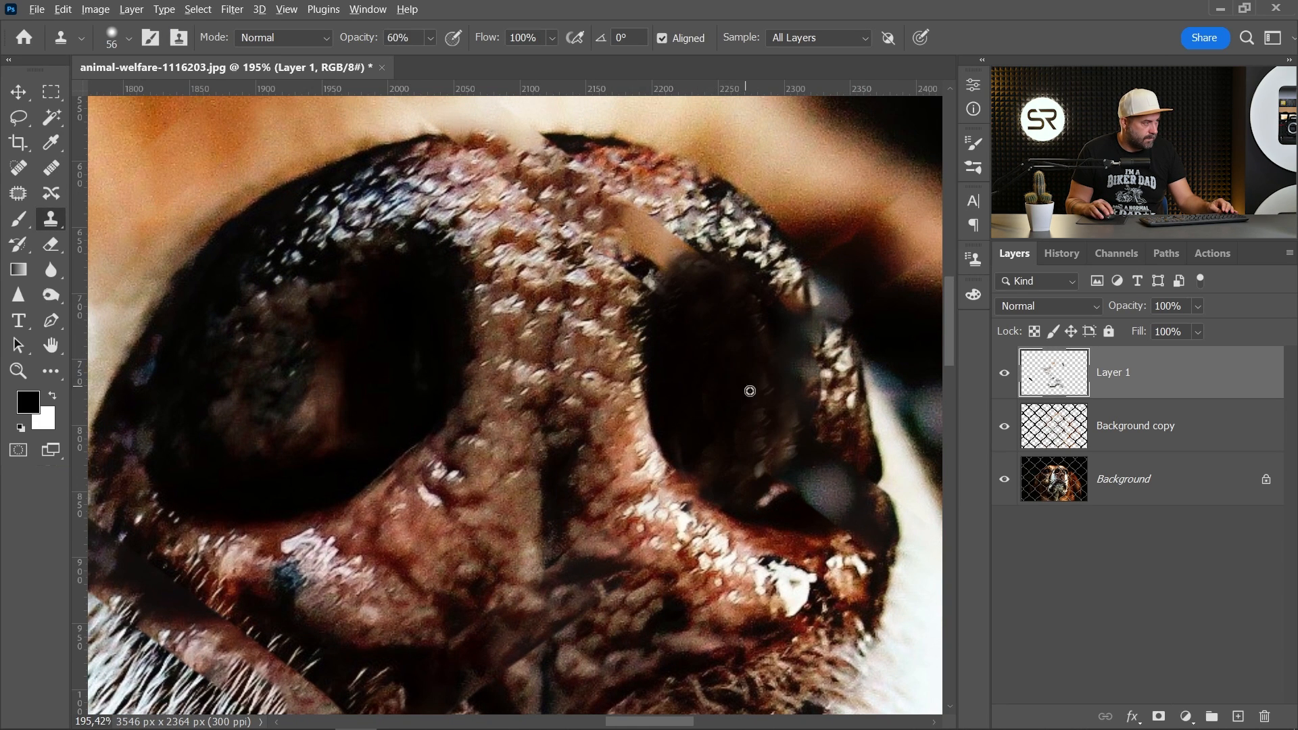
pyautogui.click(50, 167)
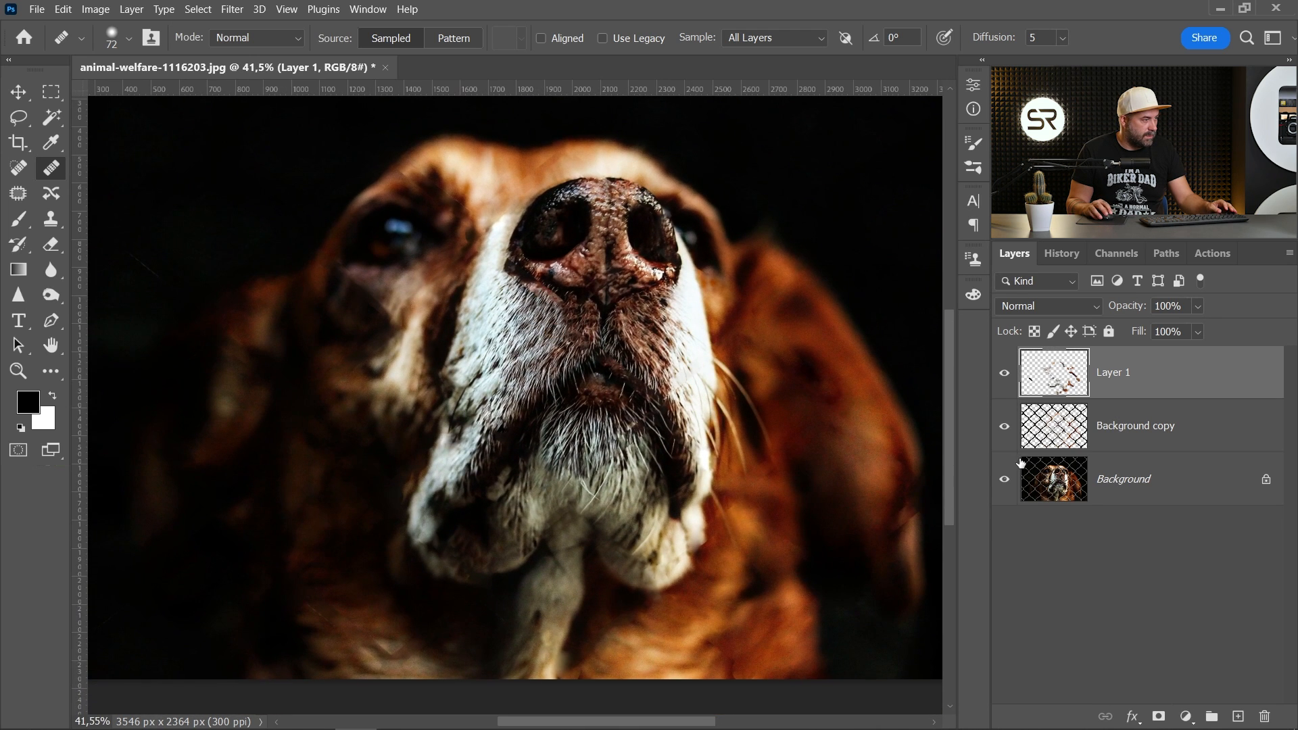
# Step: Hide the fill and repair layers so only the original fenced photo shows
pyautogui.click(1004, 372)
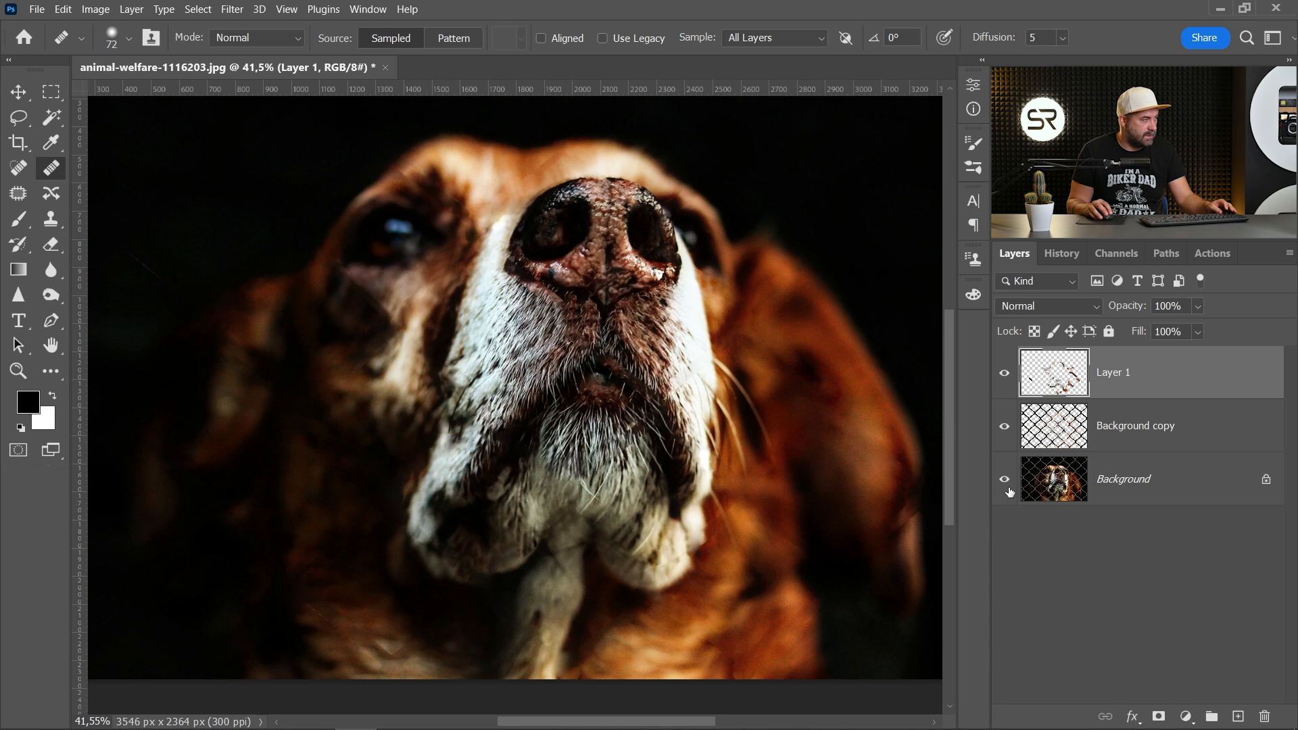
pyautogui.click(1004, 373)
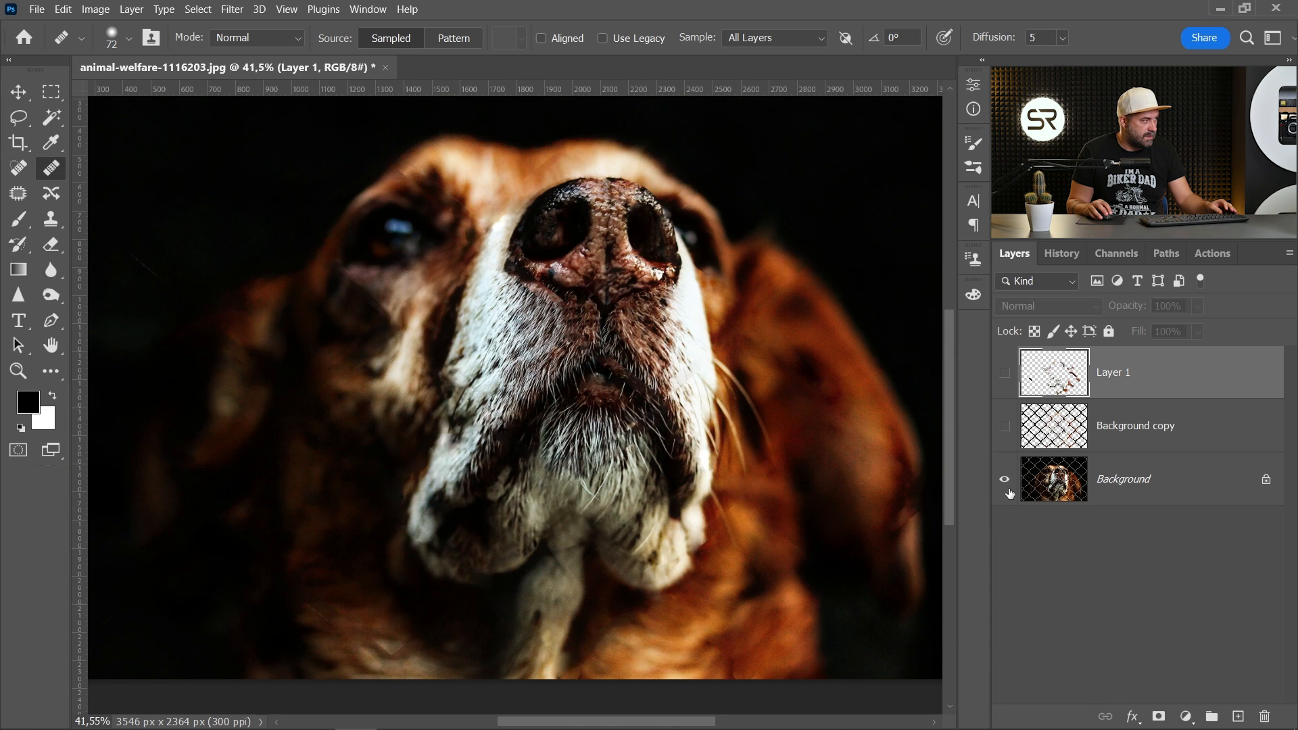